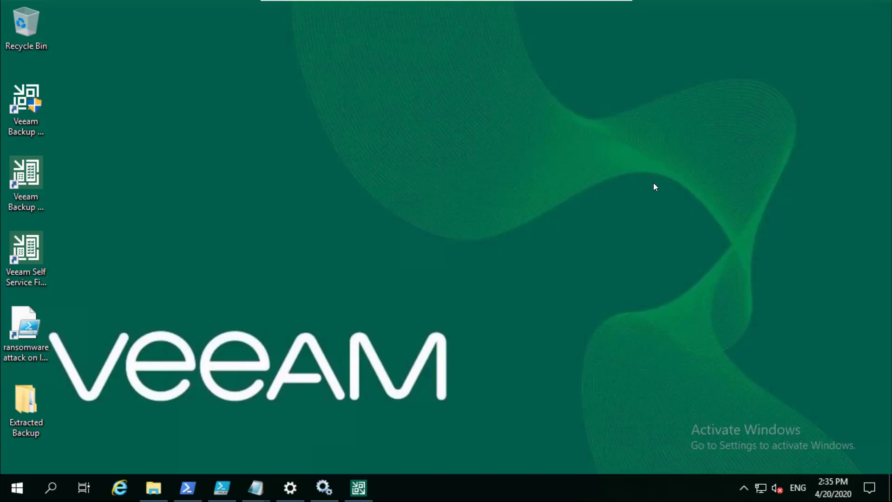
mouse_move(541, 217)
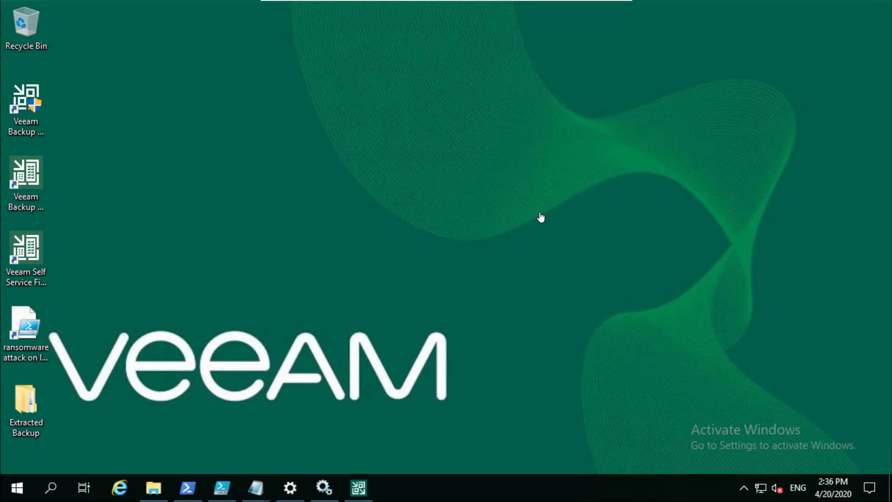
mouse_move(527, 222)
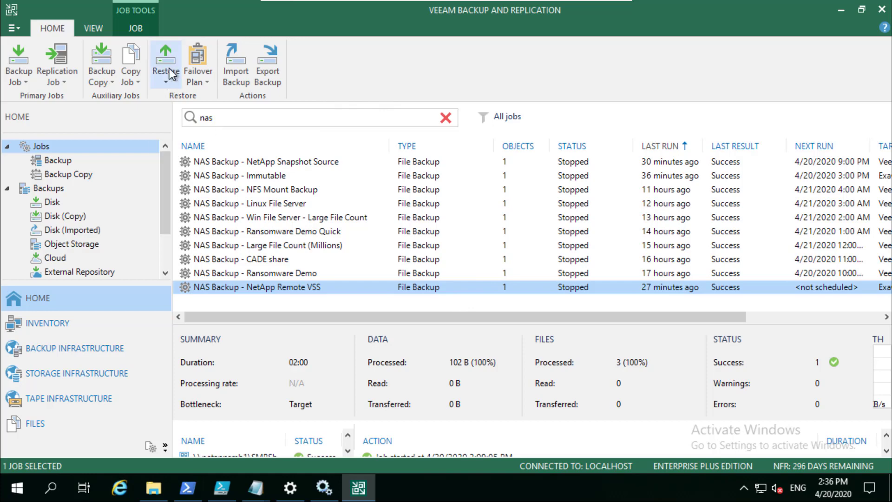
click(165, 62)
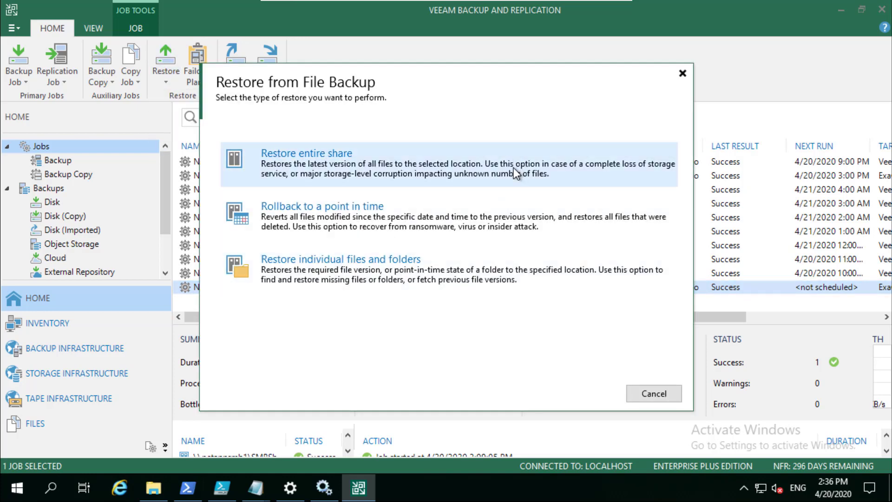
mouse_move(526, 149)
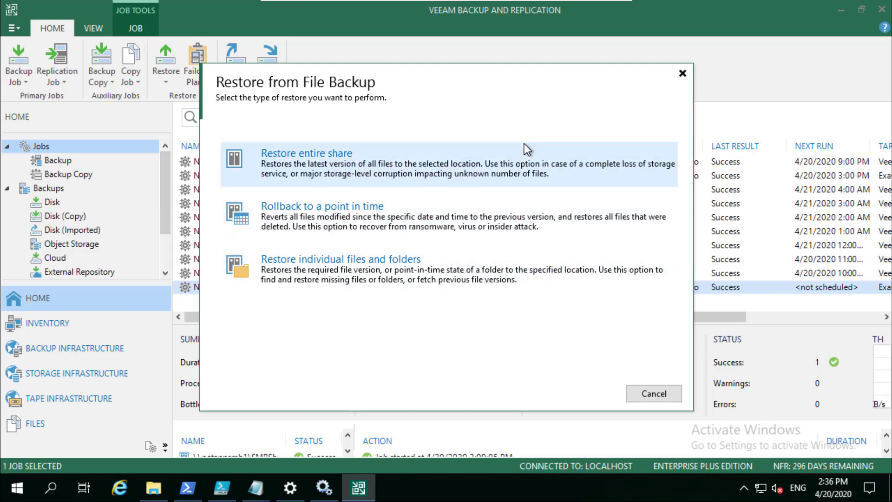
mouse_move(363, 177)
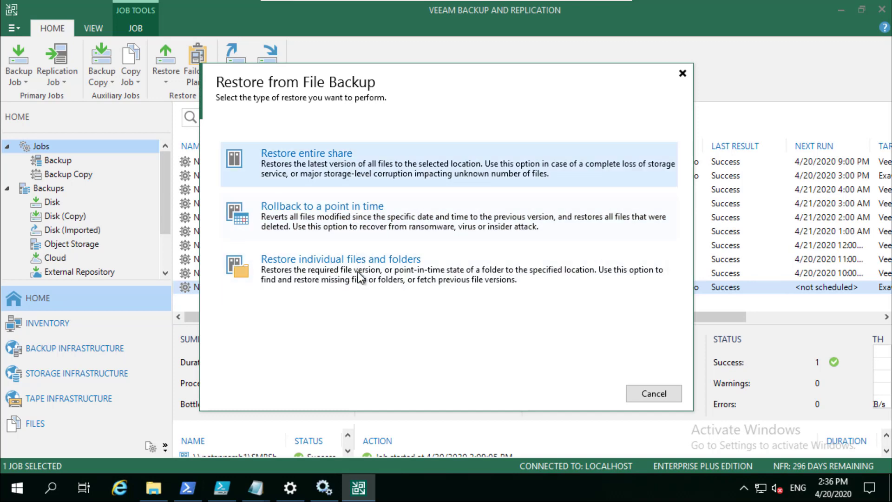
mouse_move(421, 165)
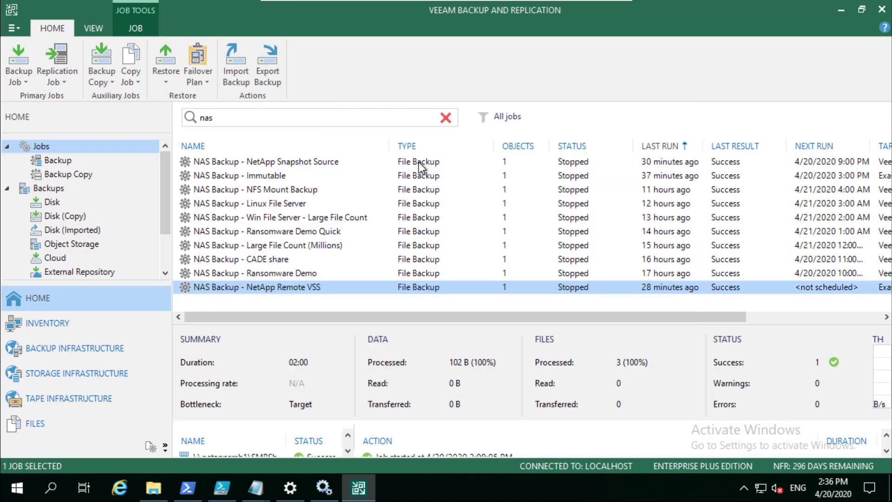
Step: Start a file restore from the NetApp Remote VSS backup using the \\netappsmb1\SMBShare1 share as source
click(164, 64)
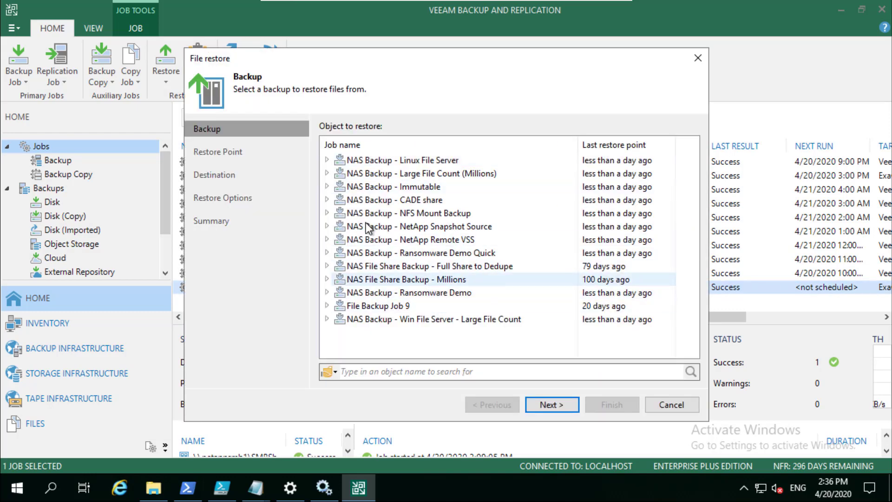
click(392, 199)
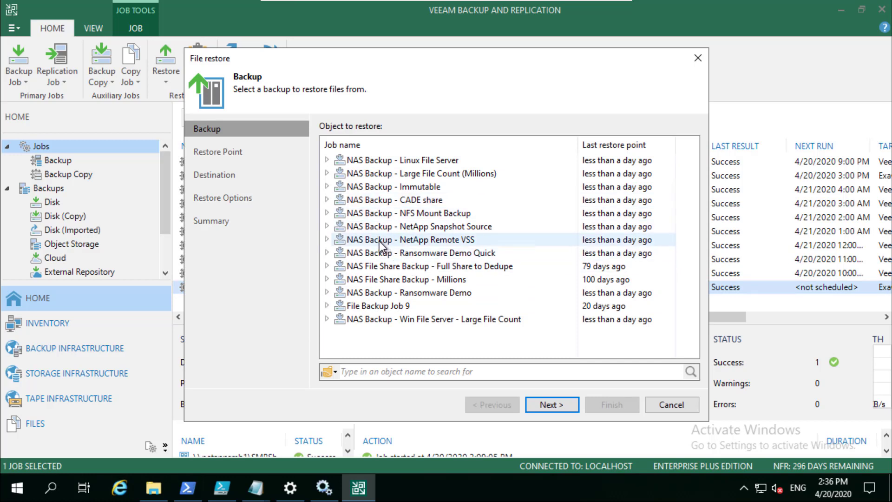
mouse_move(376, 244)
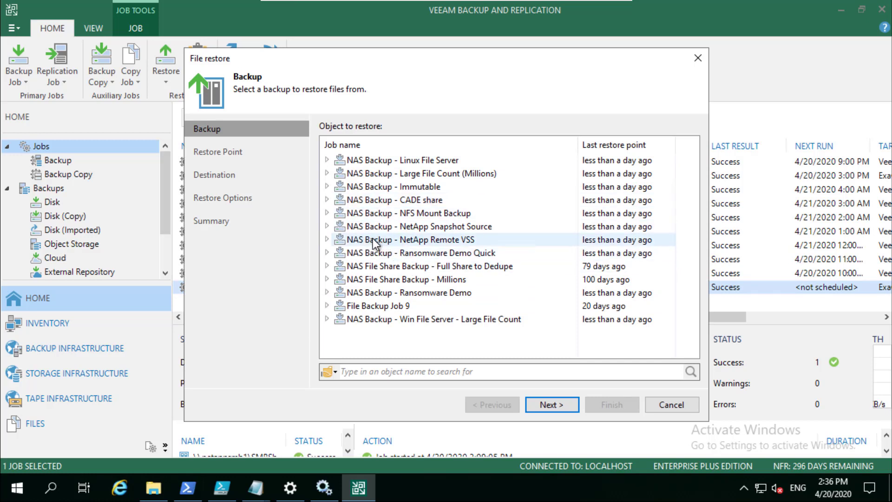
click(327, 240)
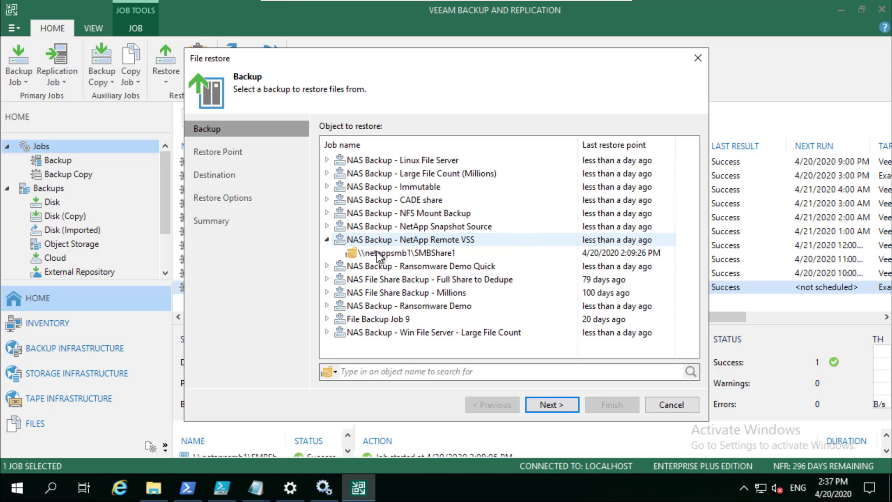
click(404, 253)
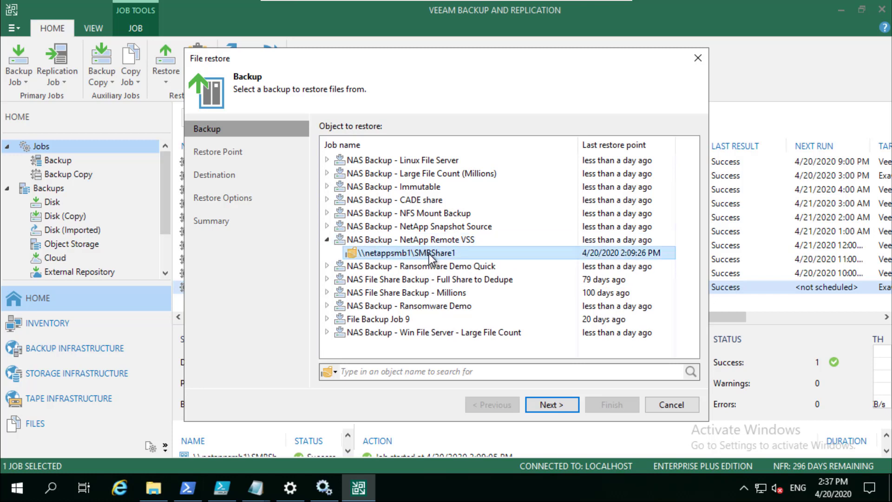
click(551, 404)
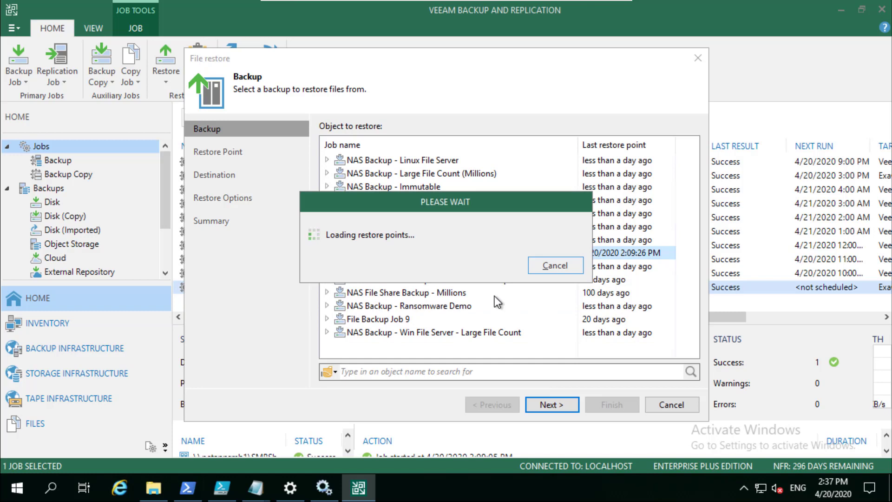
click(550, 405)
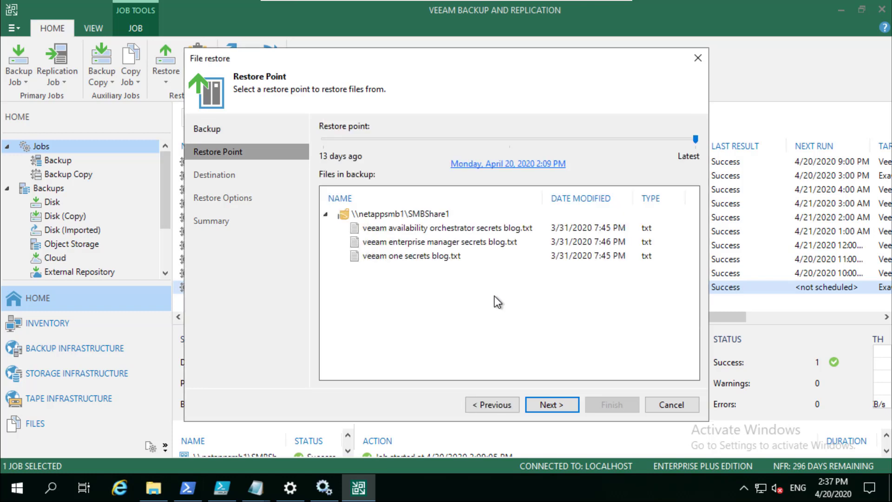
mouse_move(413, 233)
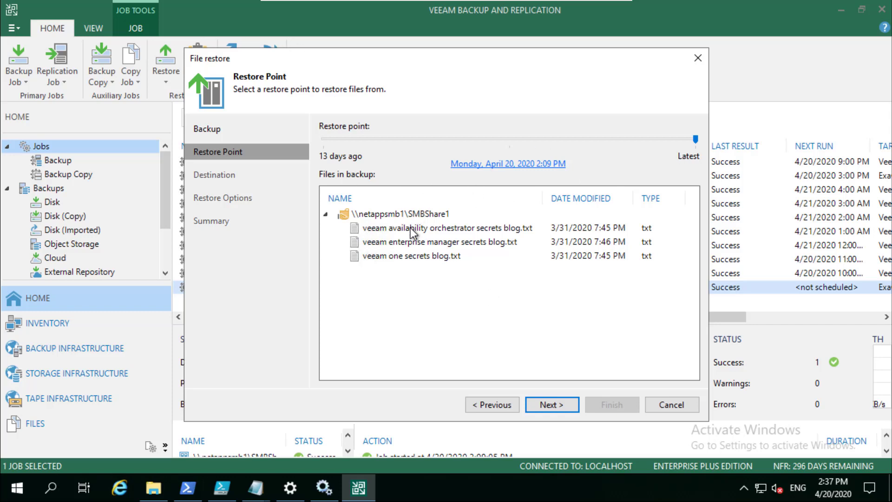
Step: Keep the Latest restore point (Monday, April 20, 2020 2:09 PM) and continue to the destination
click(550, 404)
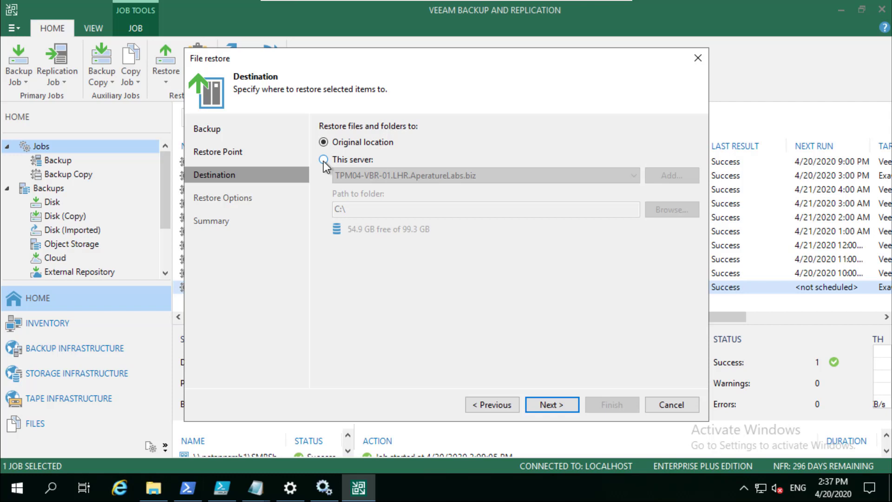
Step: Restore to This server on \\dc1\share\CADE with \recovery appended to the folder path
click(323, 160)
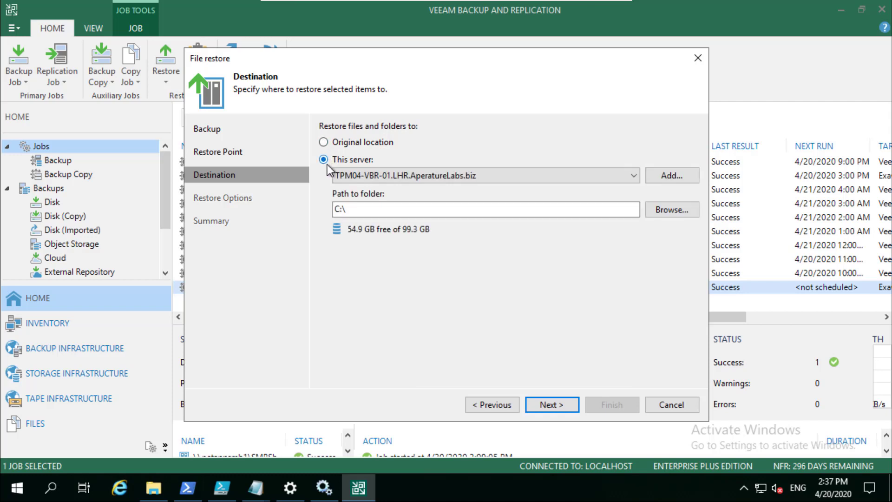
click(630, 176)
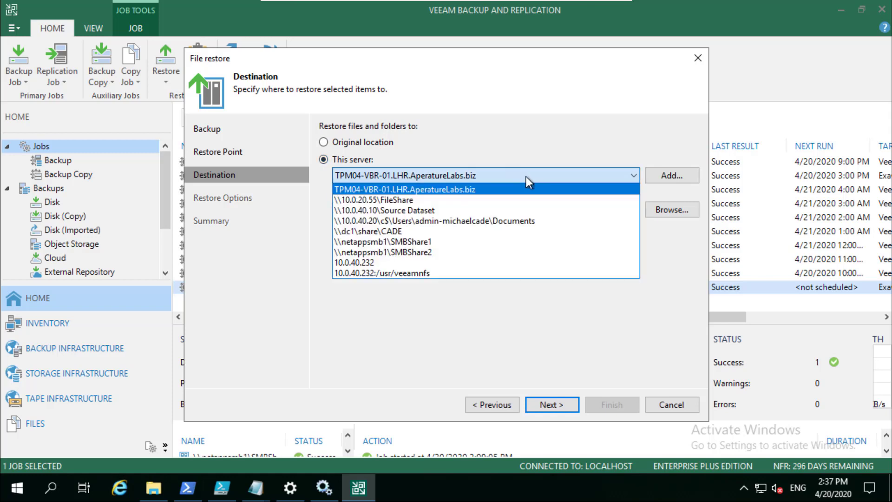
mouse_move(495, 179)
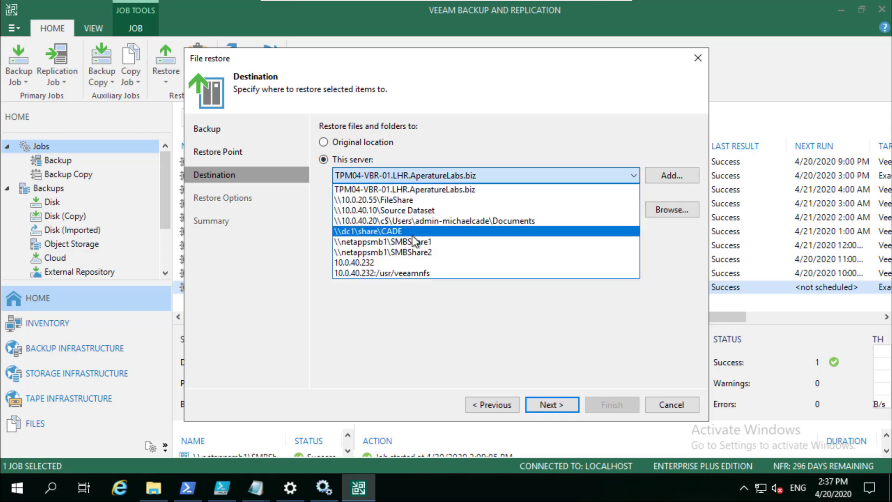
click(379, 232)
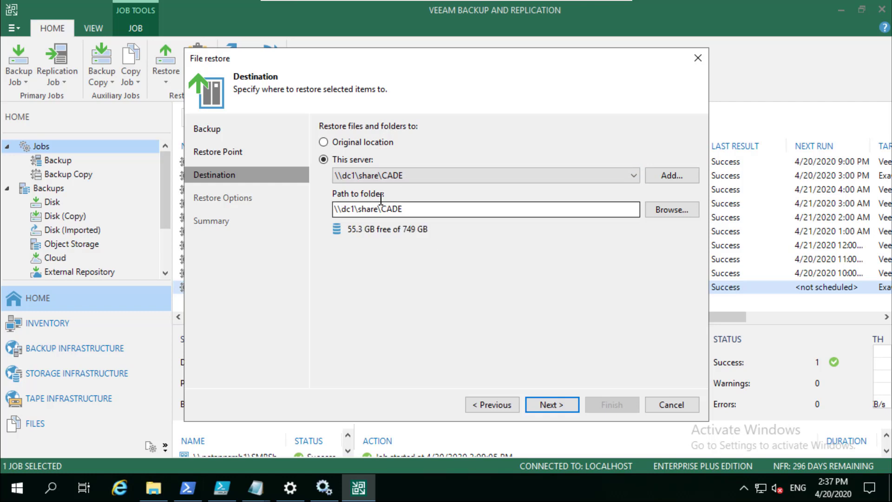
click(404, 209)
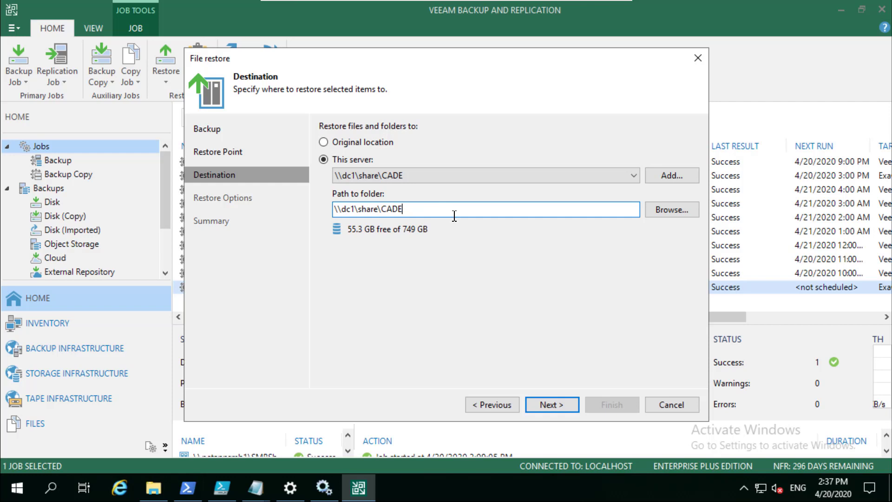
text(\rec)
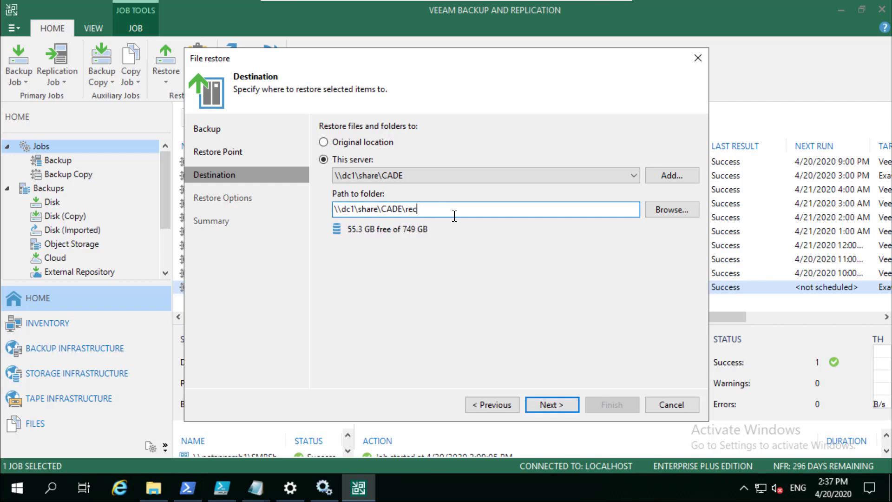
text(overy)
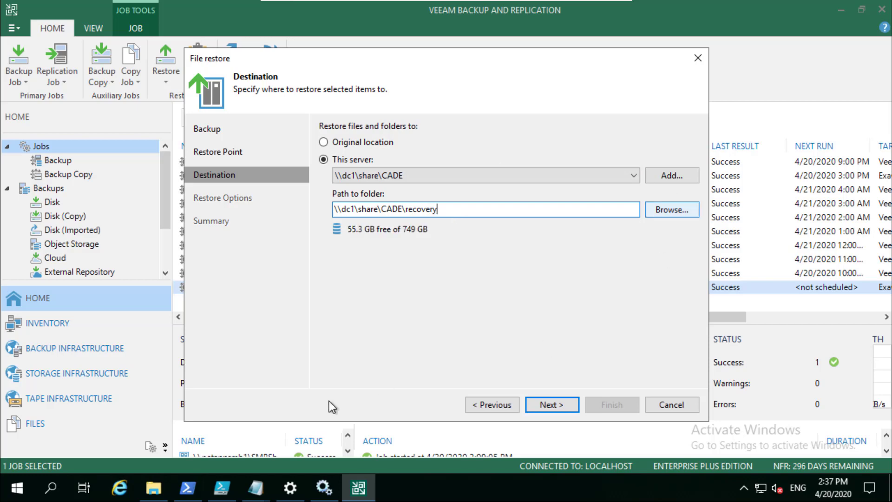
Step: Browse the CADE share's existing folders in File Explorer to check its network path
click(671, 209)
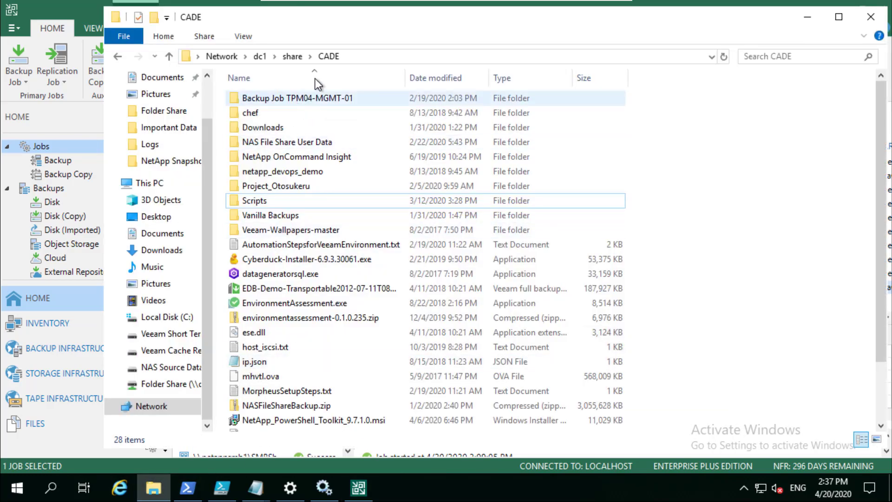
click(399, 56)
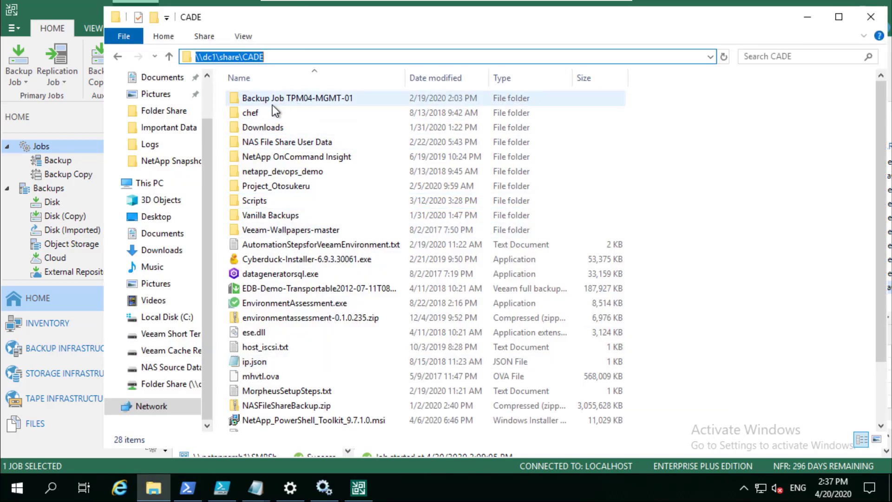
scroll(down, 3)
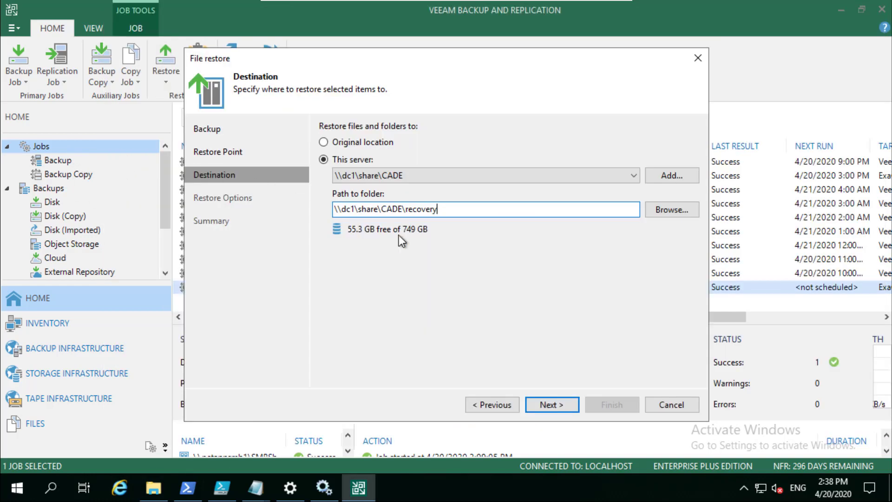
mouse_move(522, 338)
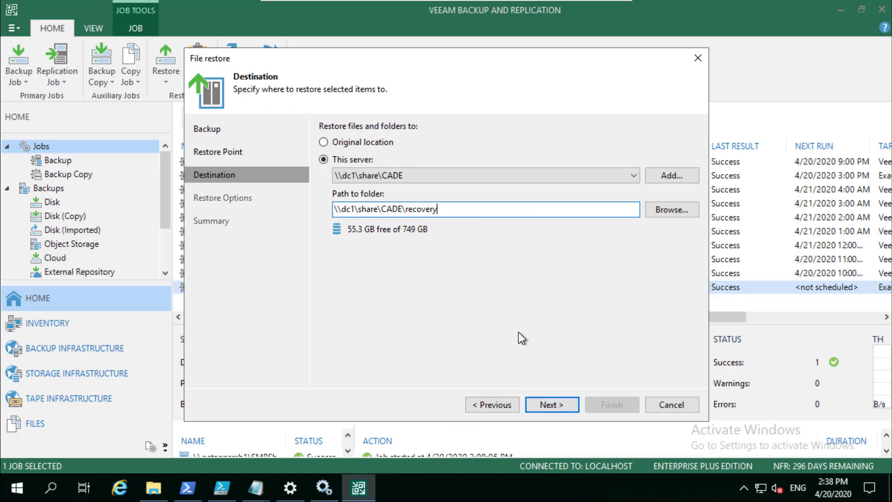
mouse_move(562, 372)
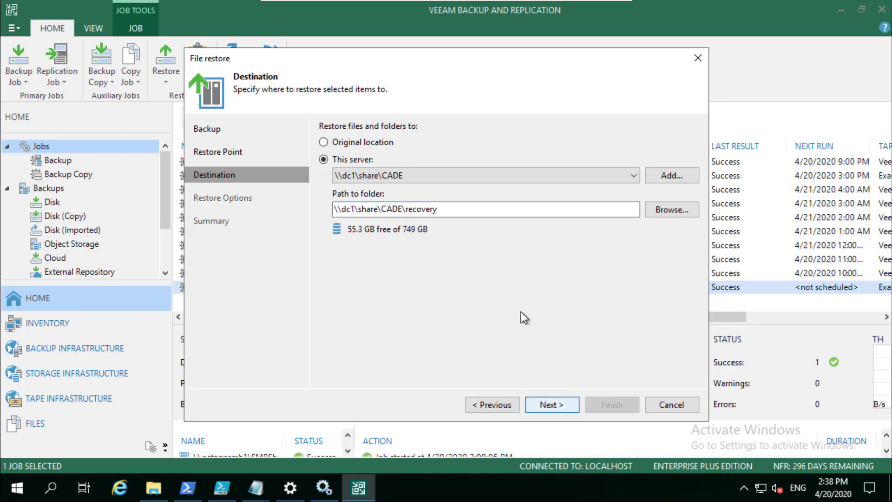
Step: Confirm the recovery destination and advance to the Restore Options page
click(551, 404)
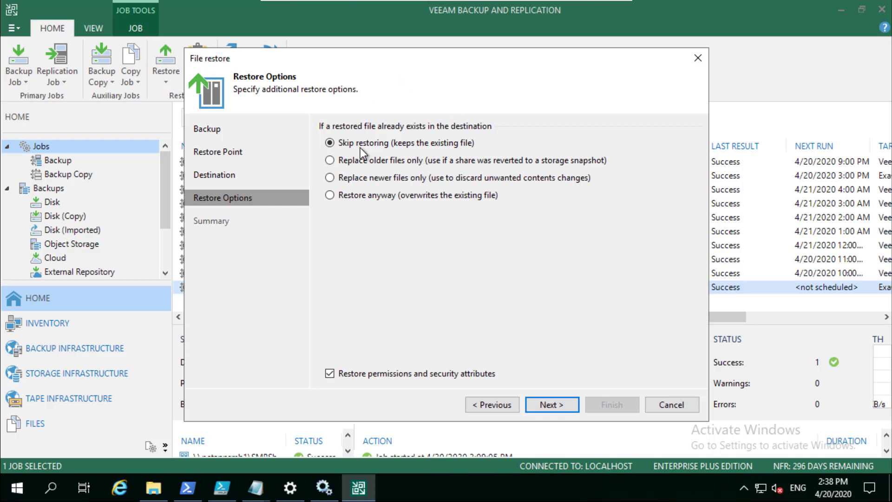
mouse_move(390, 222)
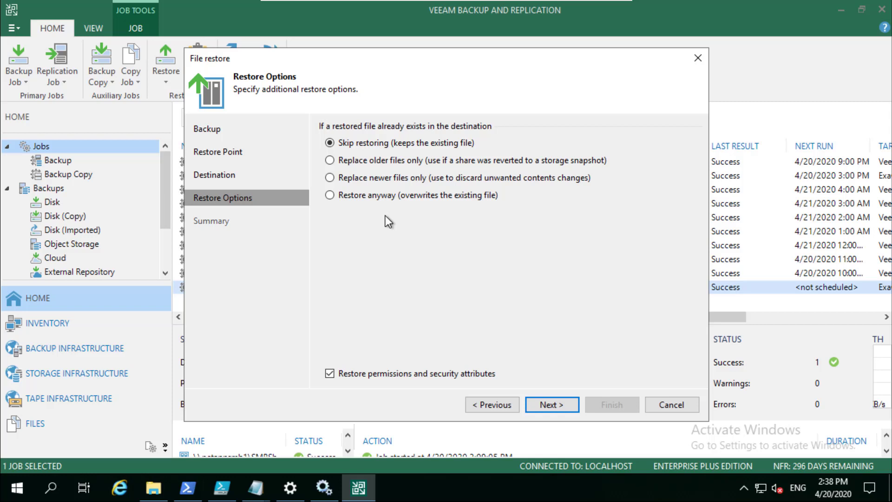
mouse_move(553, 346)
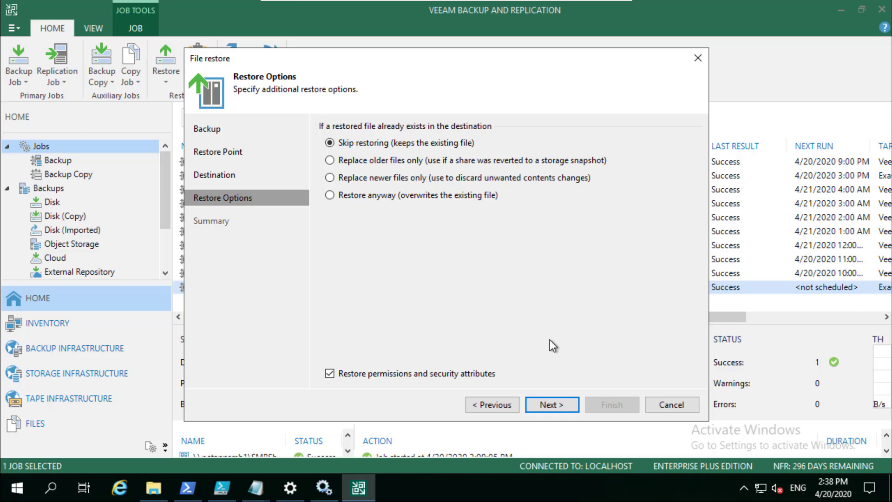
mouse_move(577, 341)
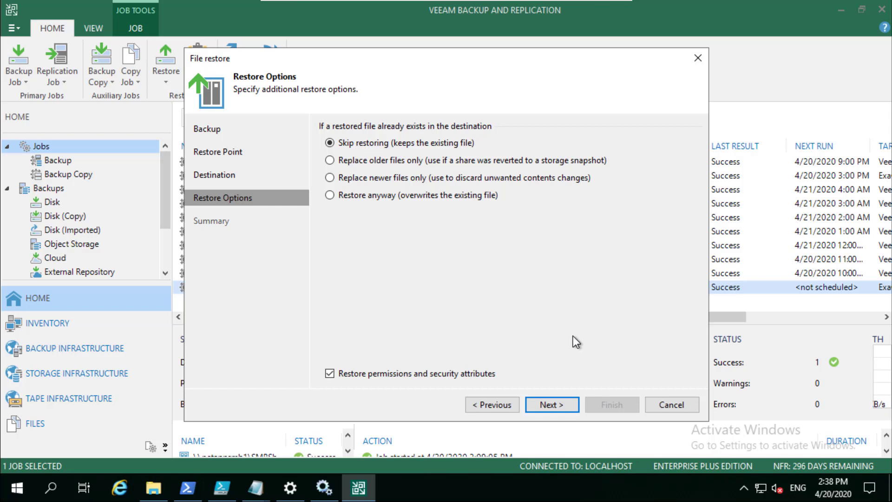
mouse_move(412, 392)
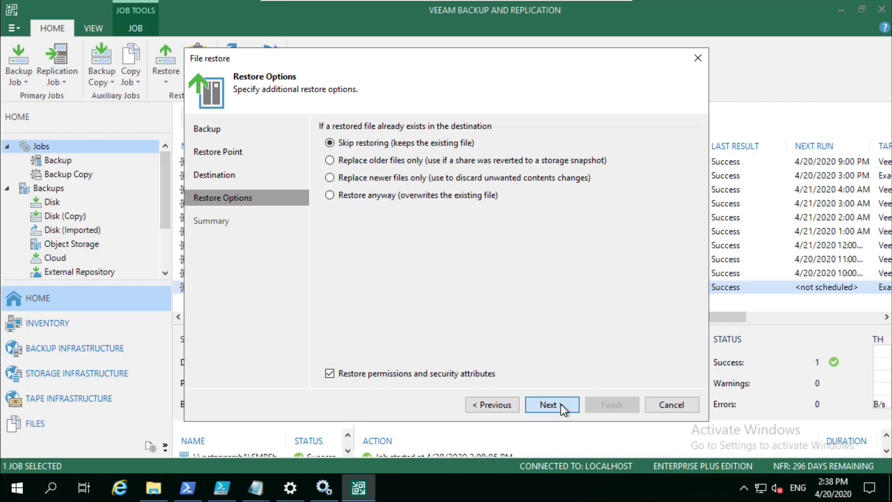
Step: Keep 'Skip restoring' for existing files and launch the SMBShare1 restore session
click(549, 404)
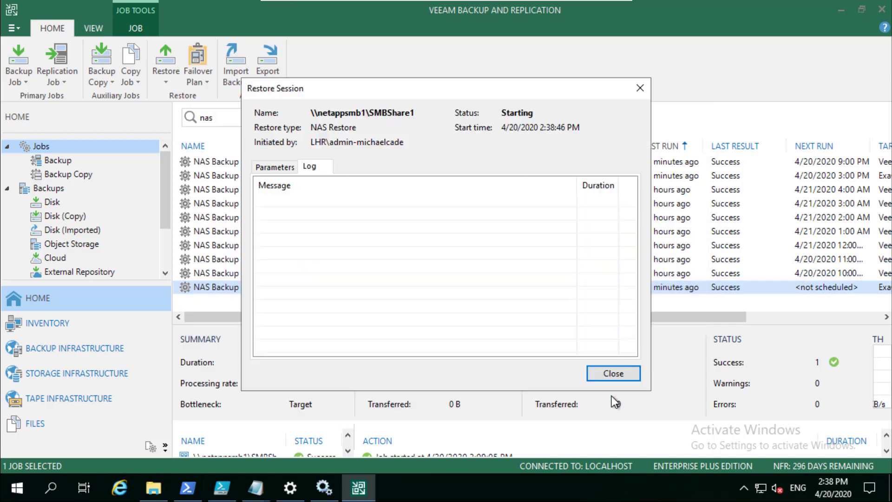
mouse_move(502, 386)
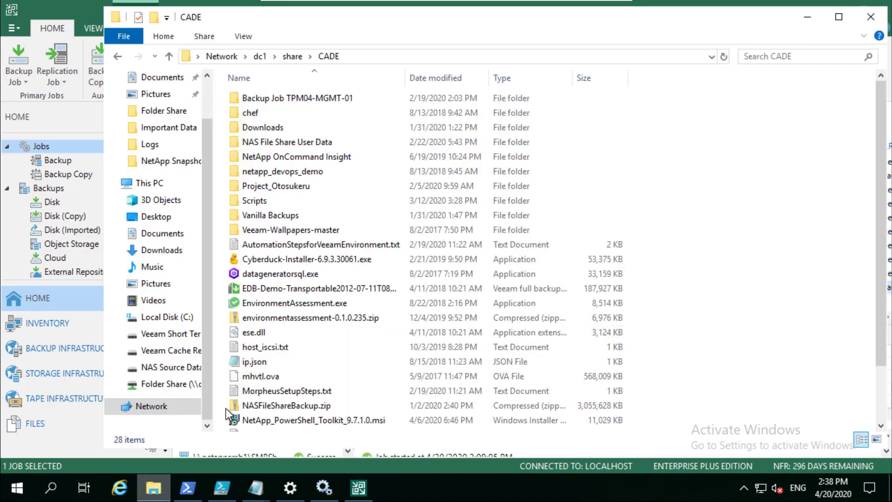
Step: Browse dc1 > share > CADE and enter the new, still empty recovery folder
click(399, 57)
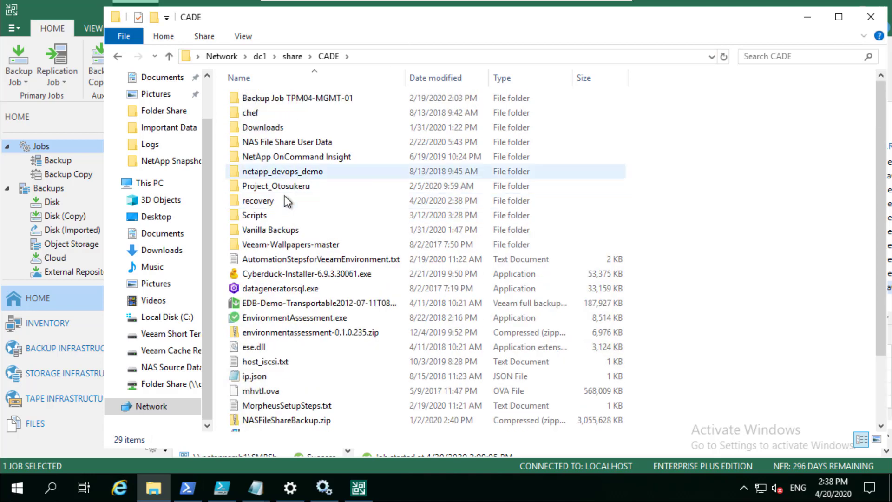
double_click(257, 201)
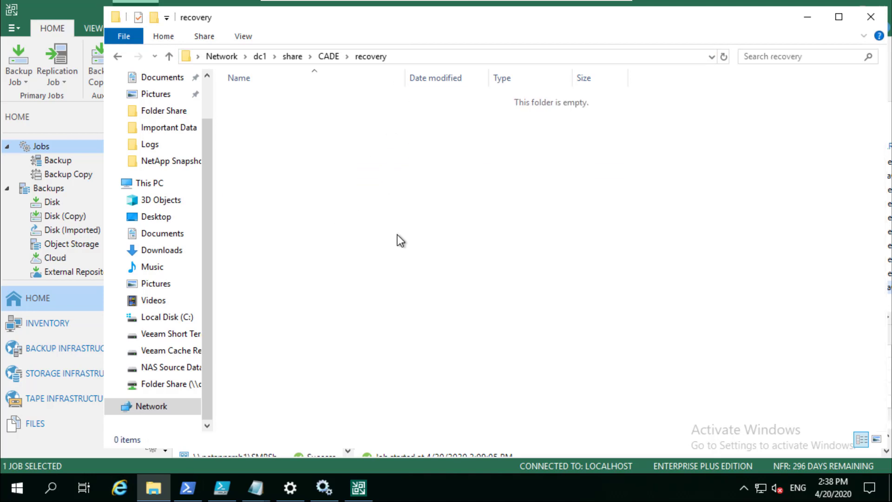
mouse_move(380, 497)
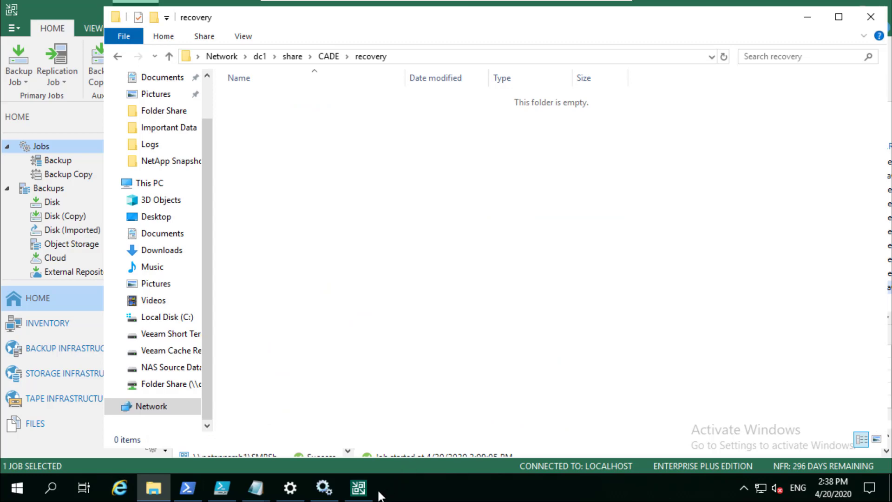
Step: Return to the running SMBShare1 restore session and watch its progress log
click(358, 488)
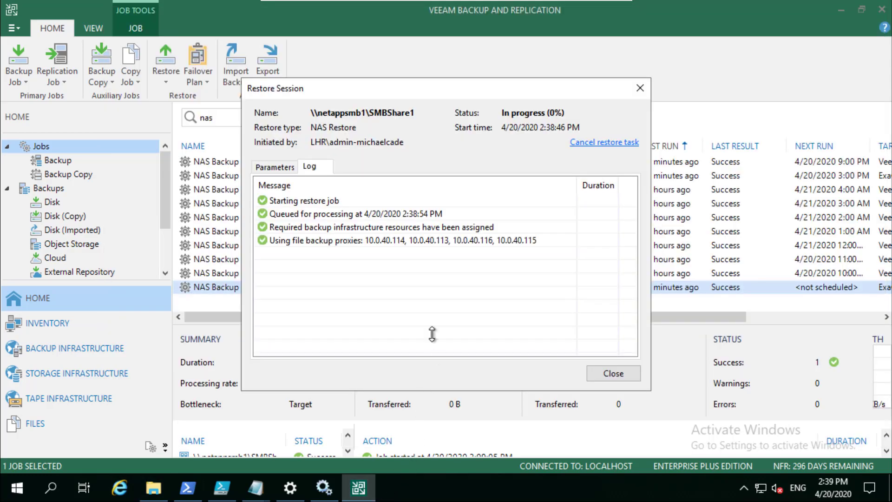
mouse_move(507, 240)
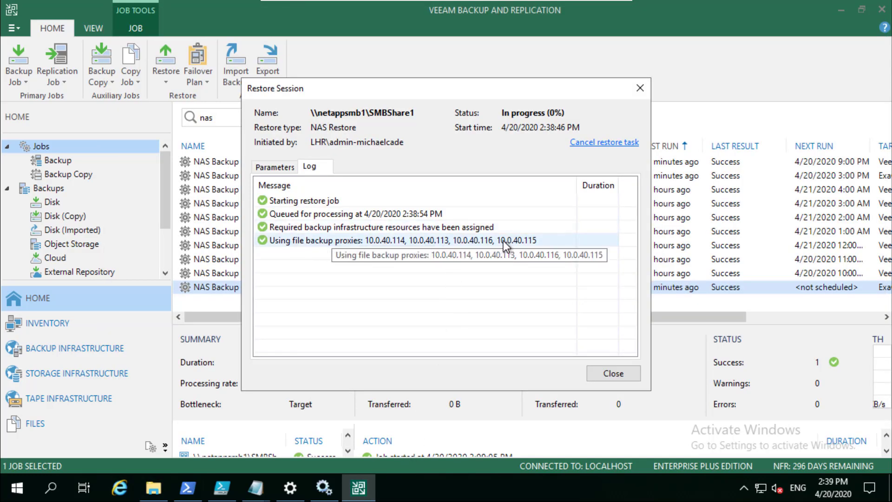
mouse_move(409, 259)
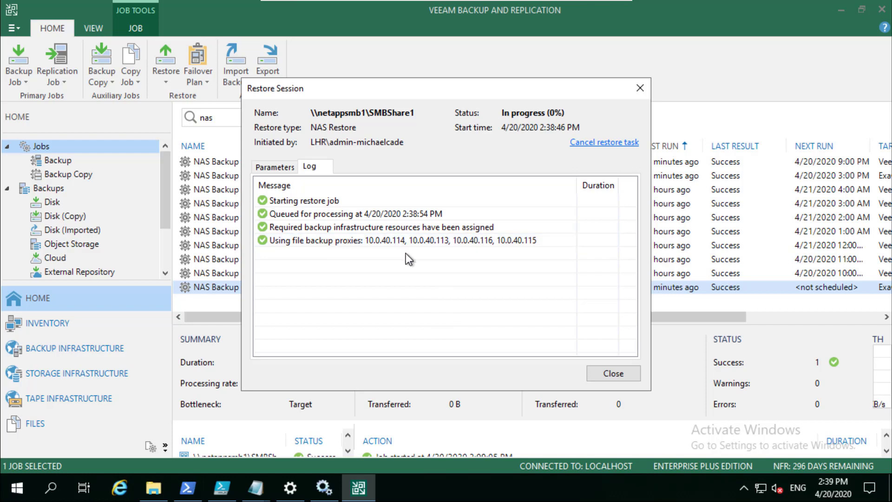
mouse_move(434, 119)
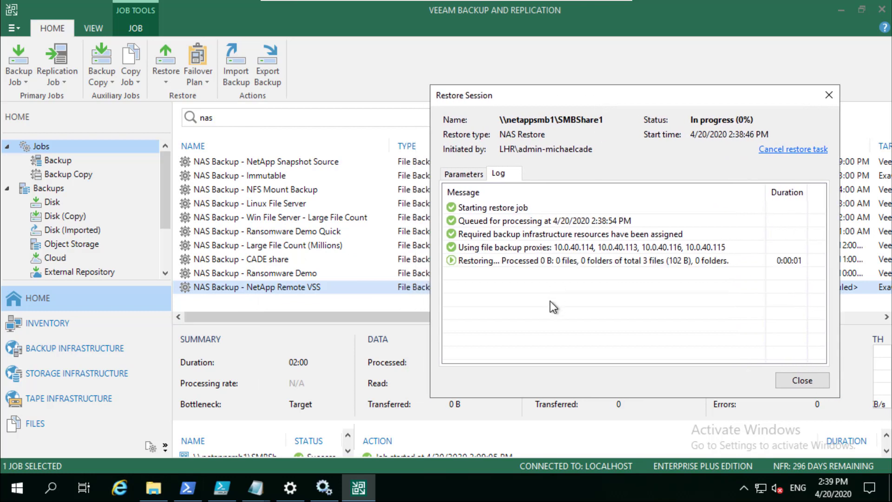
mouse_move(595, 292)
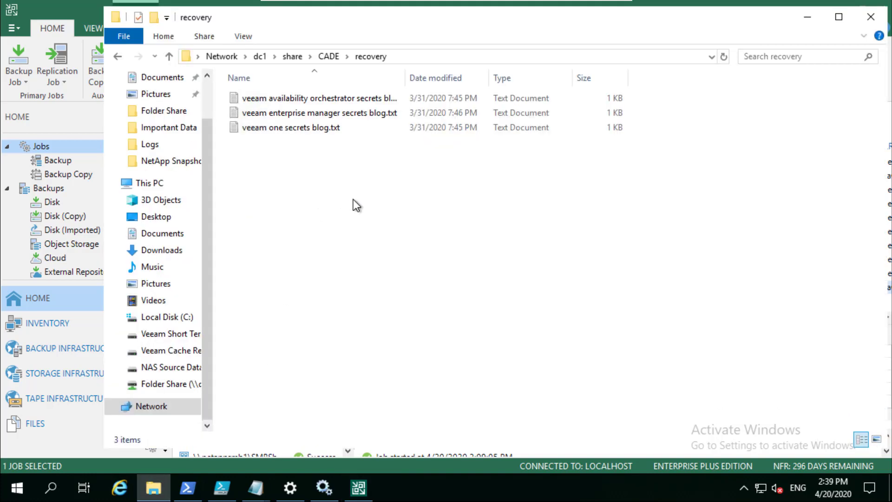
mouse_move(354, 399)
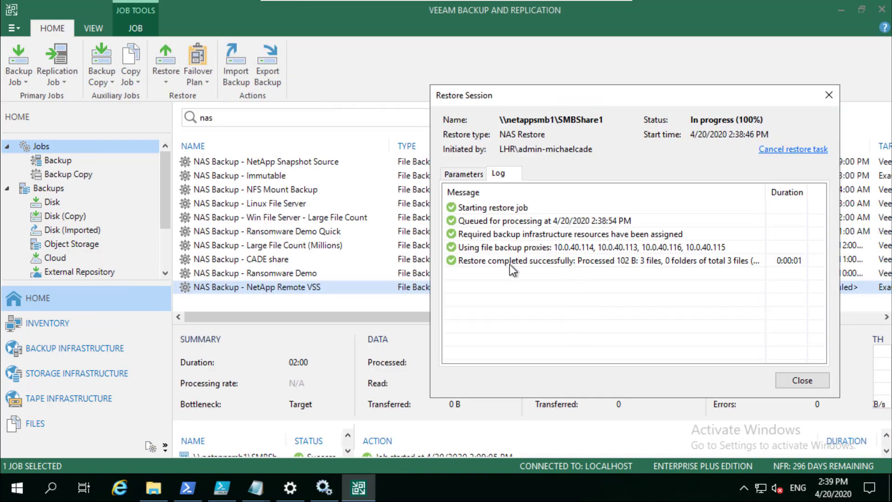
Step: Close the completed restore session and return to the NAS backup jobs list
click(801, 380)
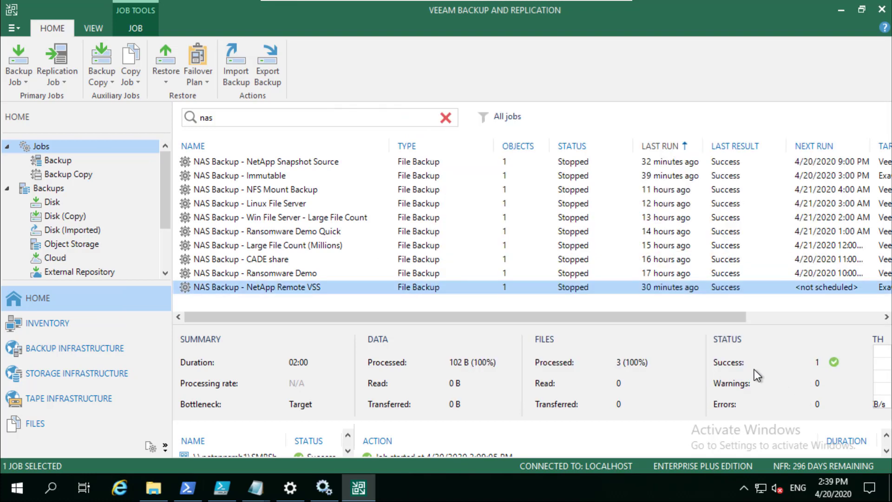
mouse_move(440, 335)
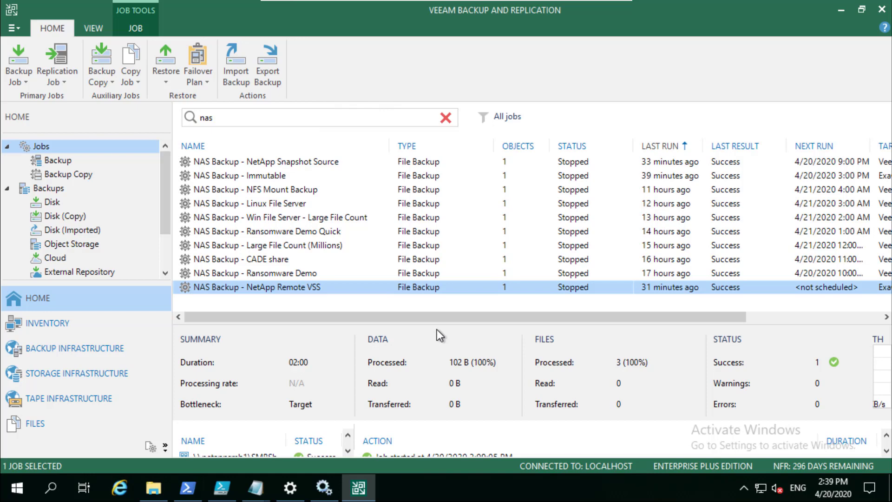
mouse_move(165, 62)
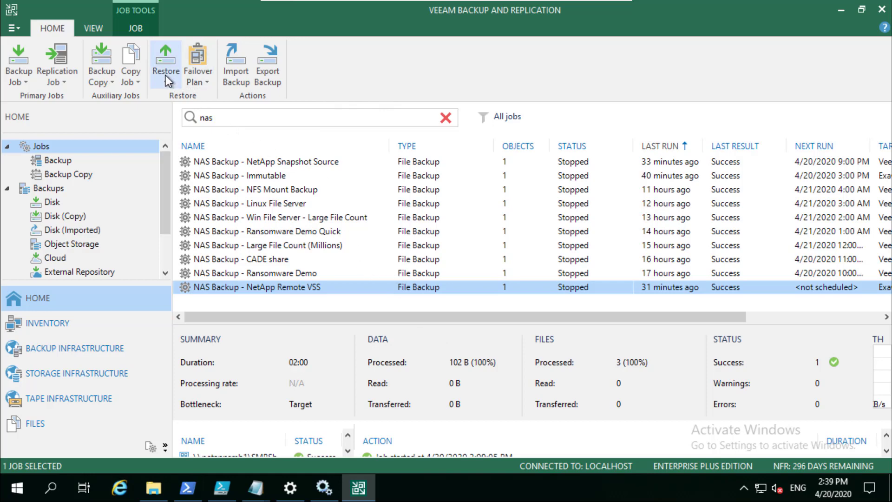
Step: Start a new file restore with \\dc1\share\CADE from the CADE share backup as source
click(166, 65)
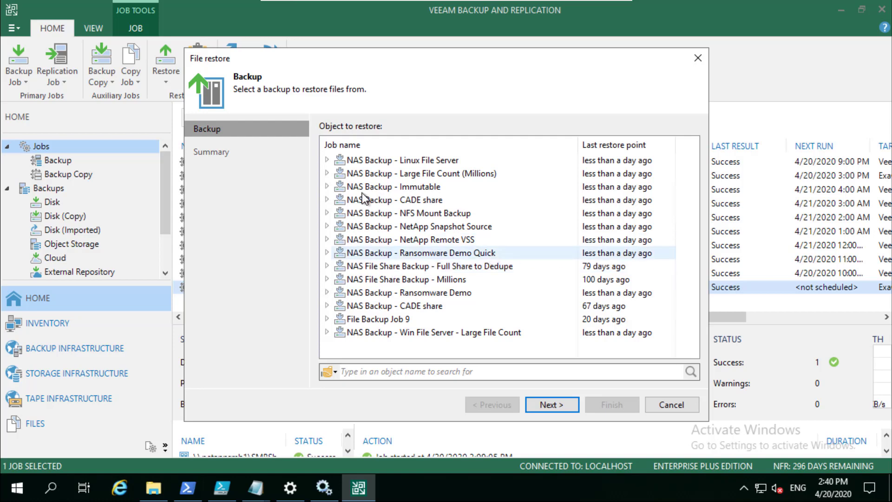
click(327, 199)
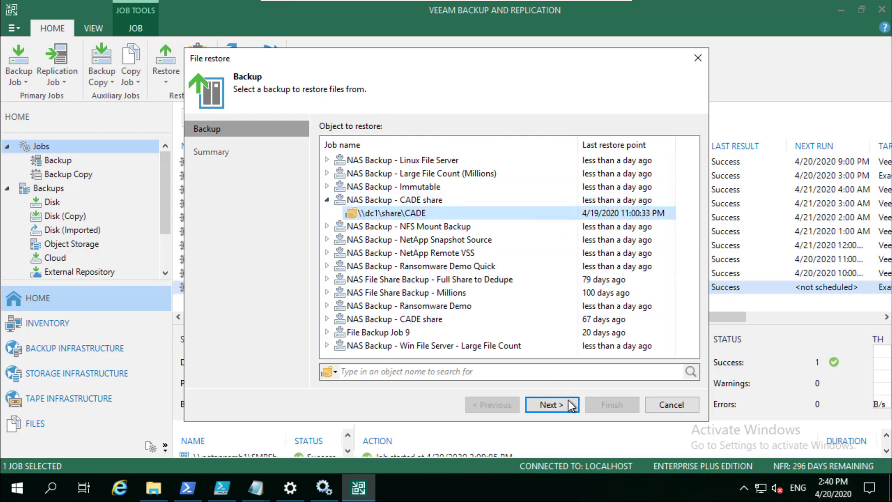
click(670, 405)
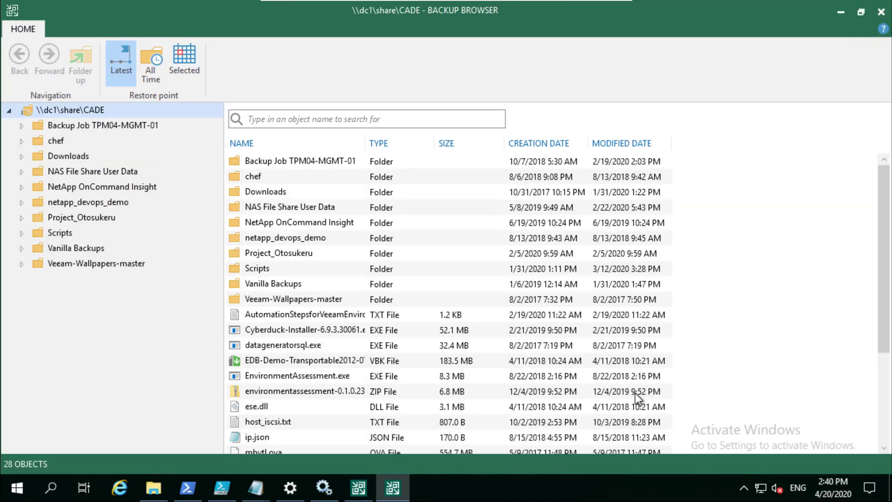
mouse_move(354, 236)
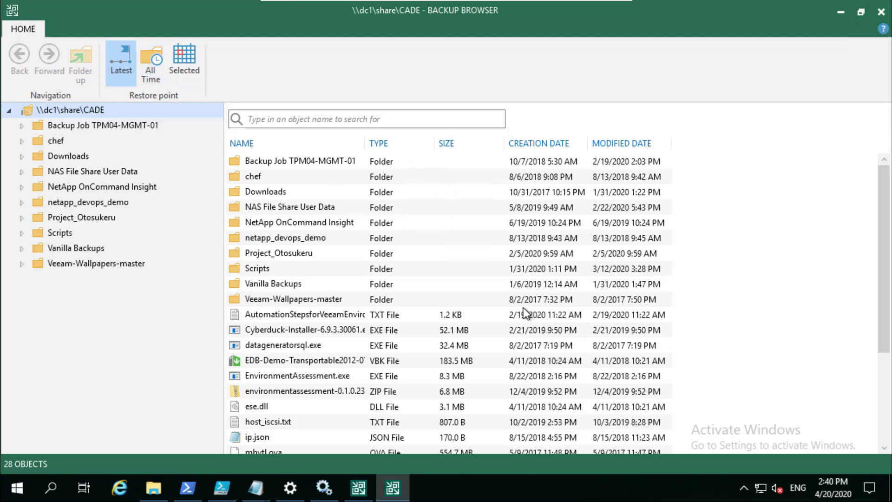
mouse_move(603, 387)
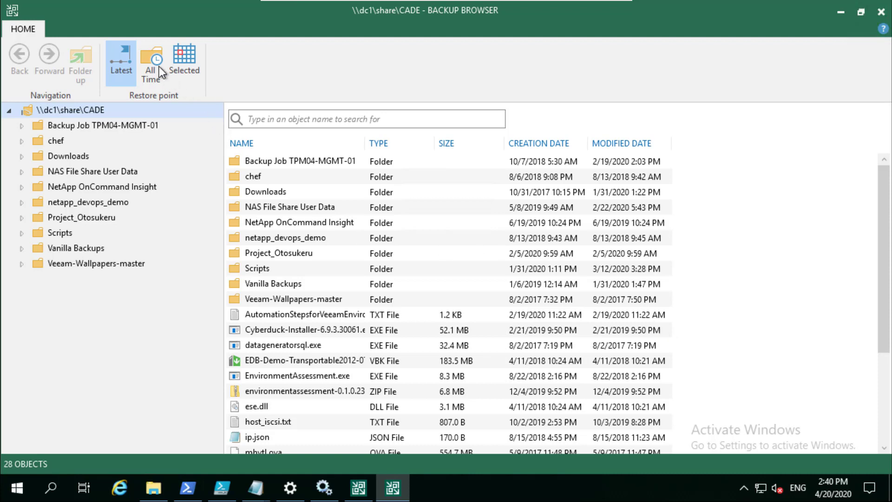
mouse_move(151, 59)
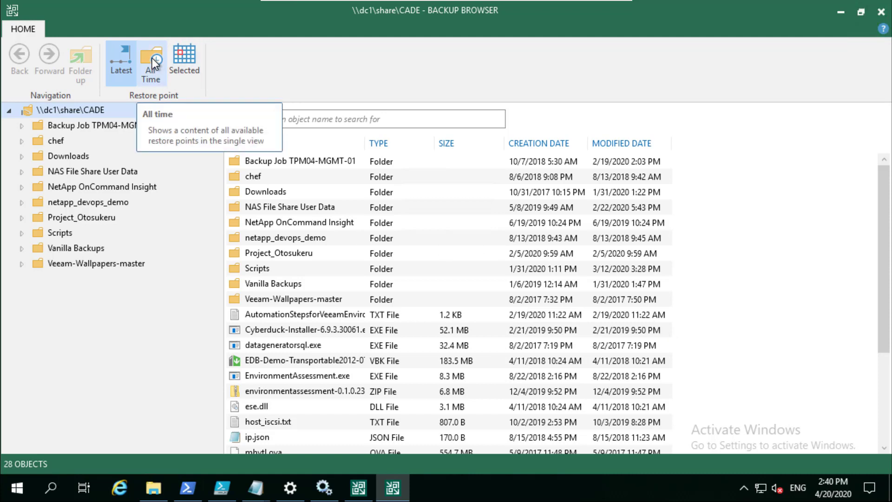
Step: Show All Time restore points and view the Backup Job TPM04-MGMT-01 folder's file versions
click(151, 62)
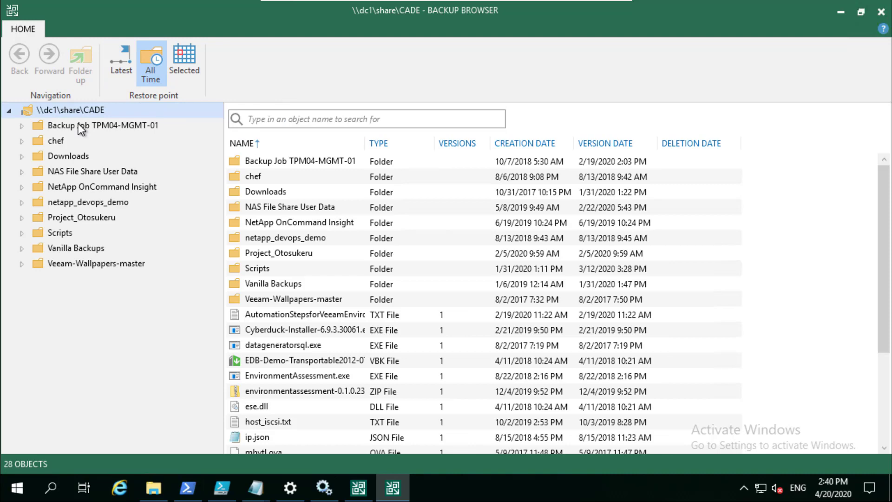
click(102, 126)
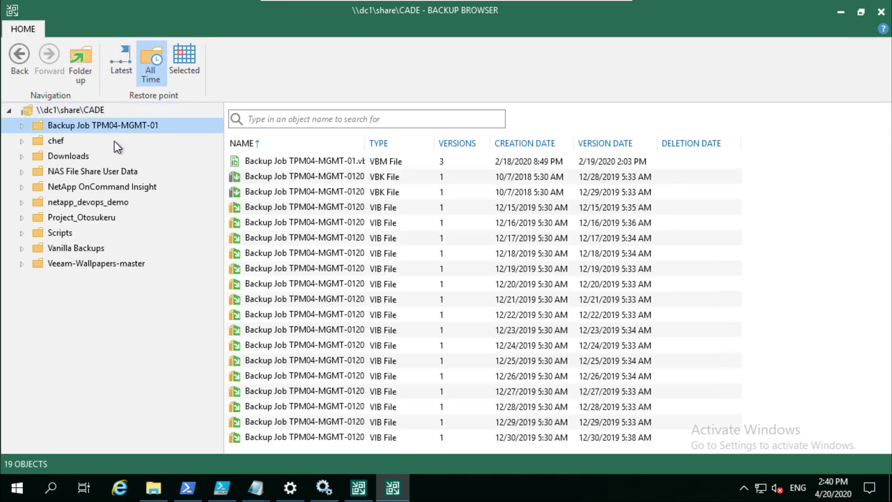
mouse_move(142, 148)
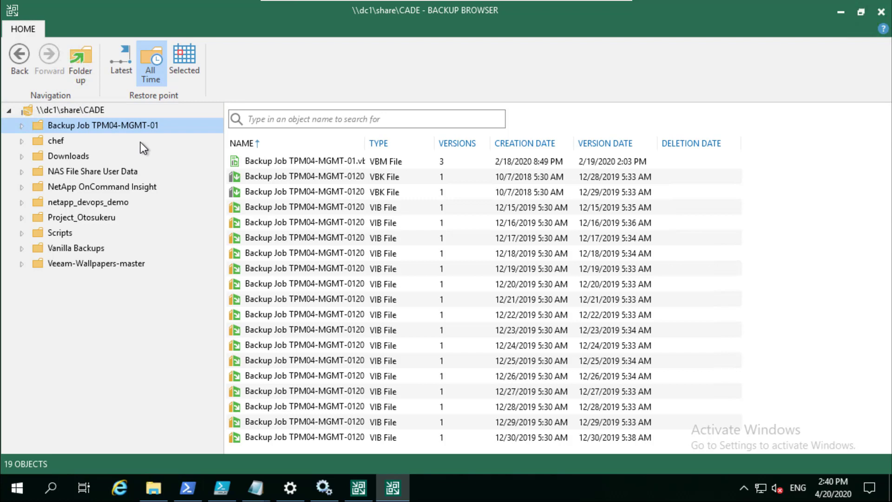
mouse_move(389, 174)
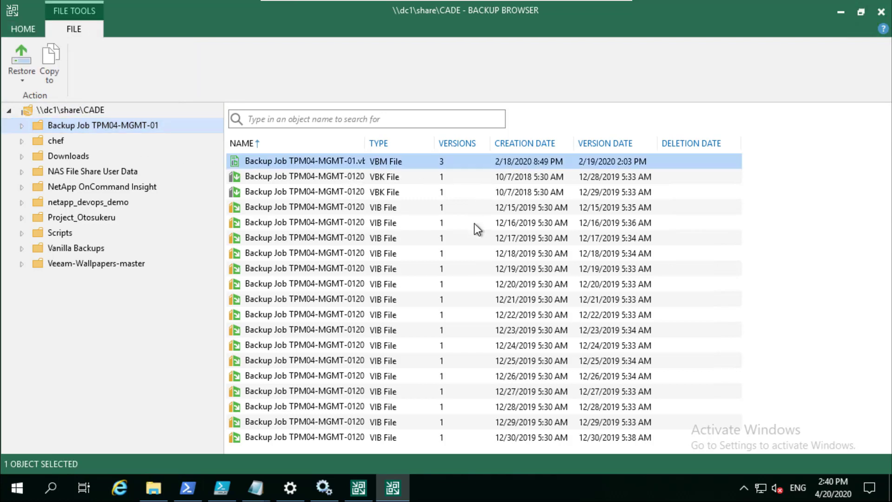
mouse_move(445, 228)
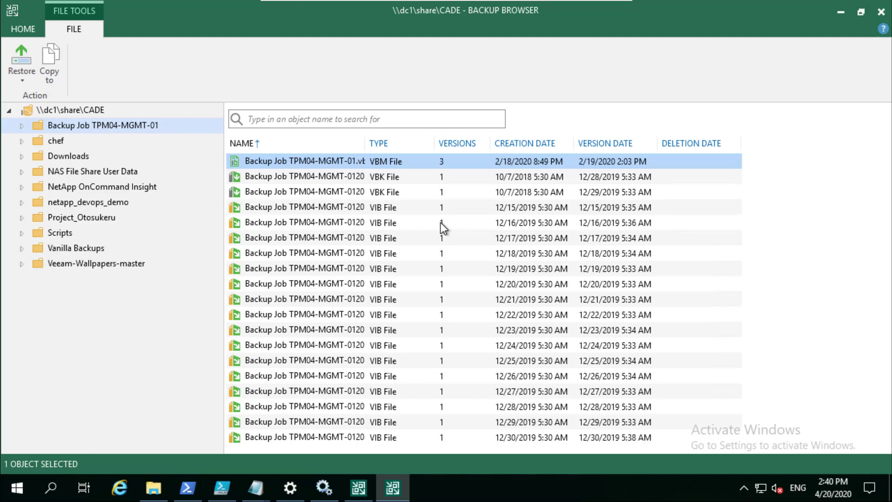
mouse_move(401, 199)
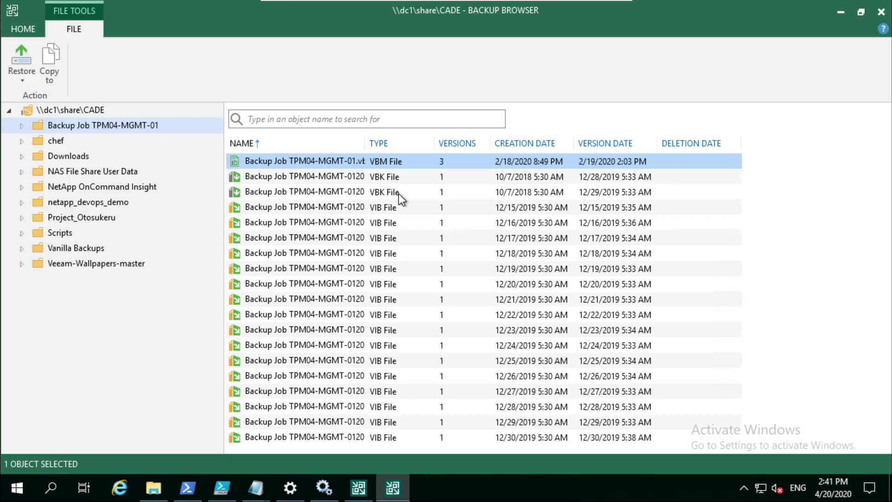
mouse_move(414, 184)
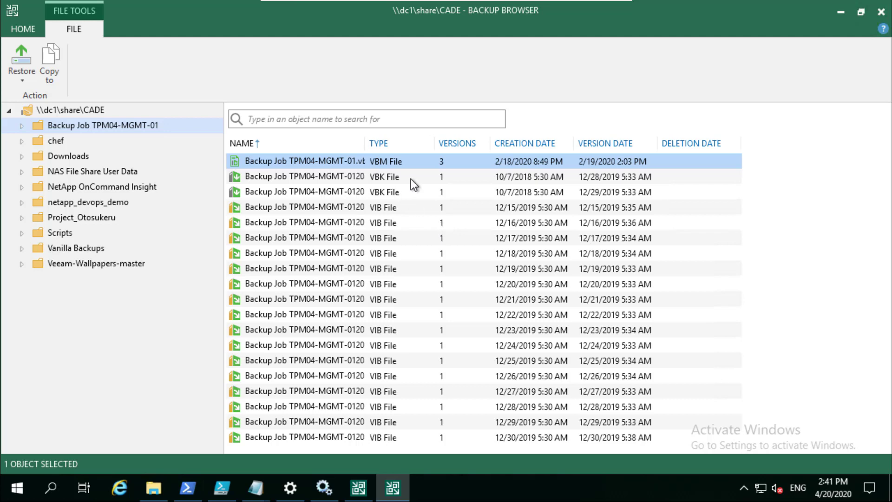
mouse_move(369, 165)
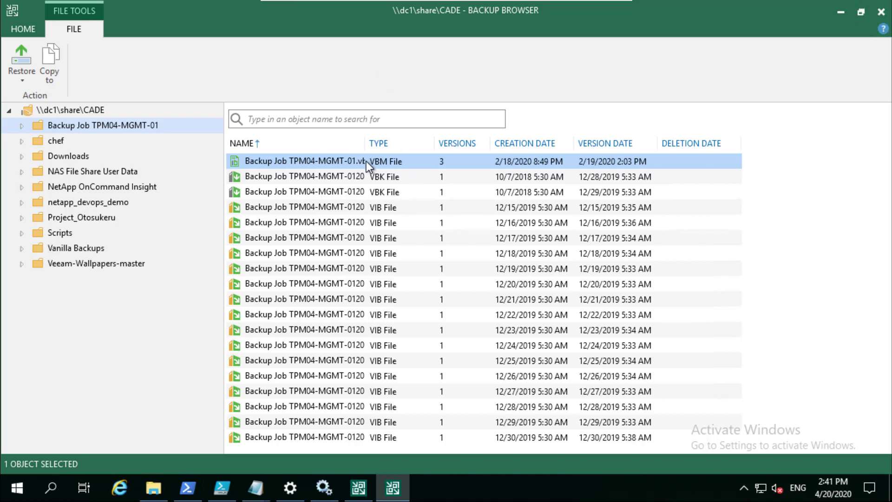
Step: Start a Restore > Overwrite of the TPM04-MGMT-01 .vbm and pick its oldest archived version
right_click(304, 161)
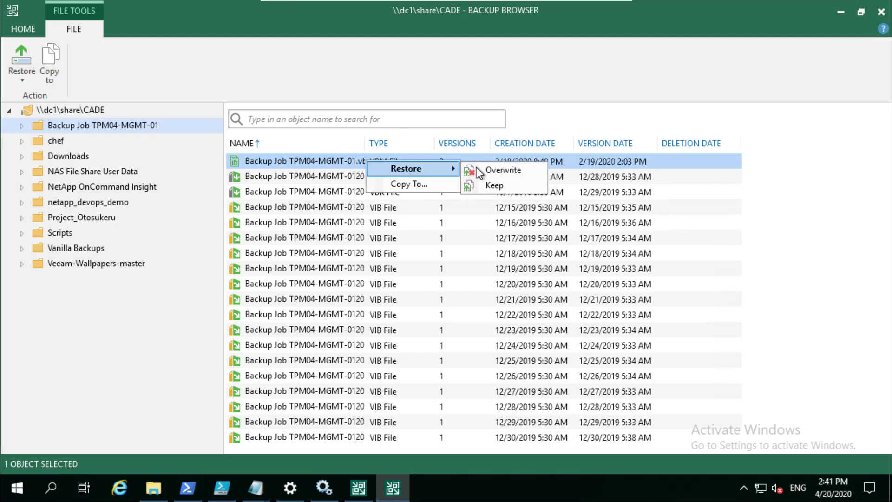
click(503, 169)
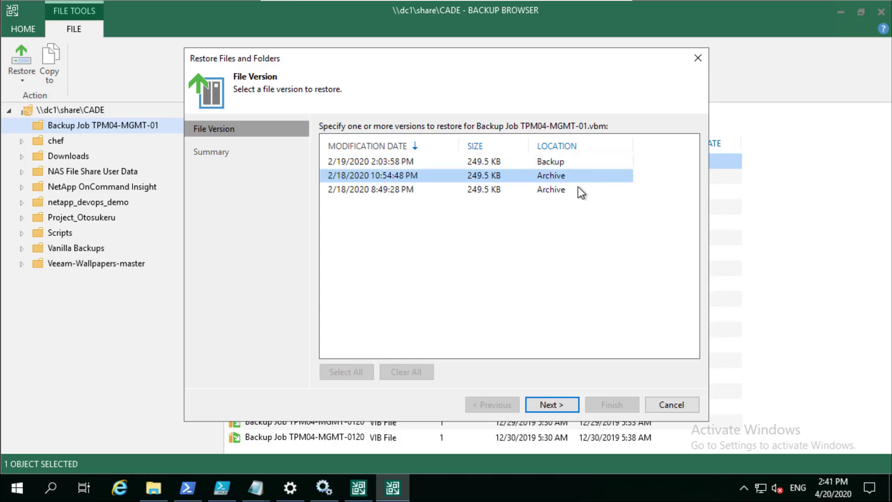
click(475, 189)
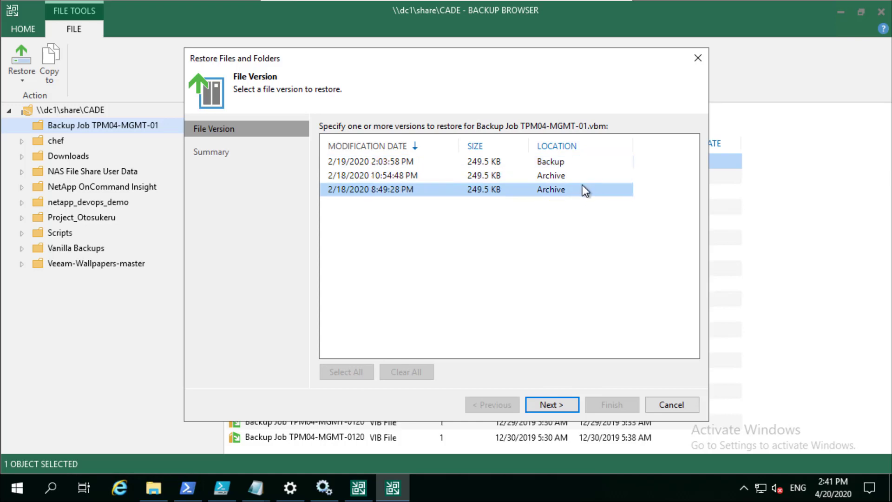
mouse_move(576, 190)
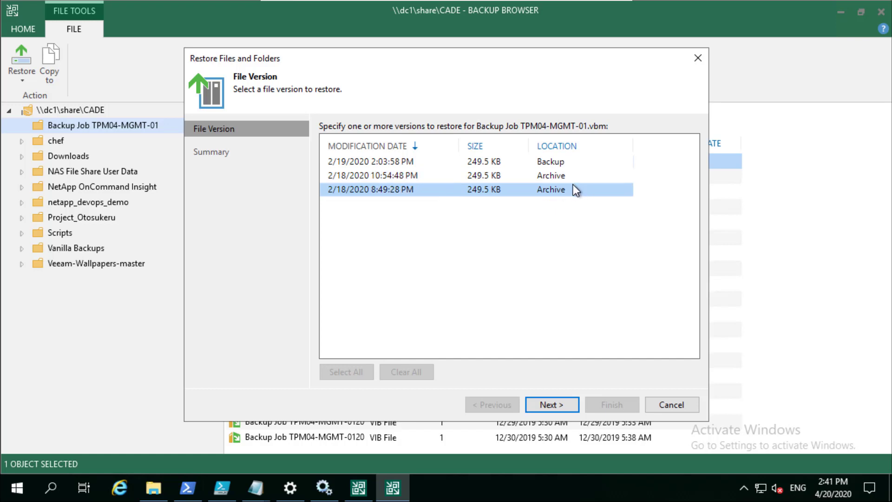
mouse_move(539, 189)
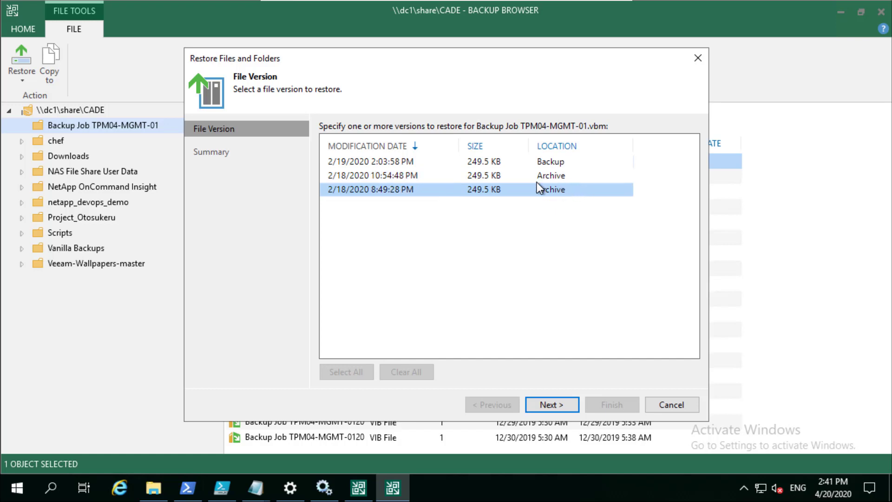
Step: Cancel the Restore Files and Folders wizard and confirm leaving without restoring
click(671, 404)
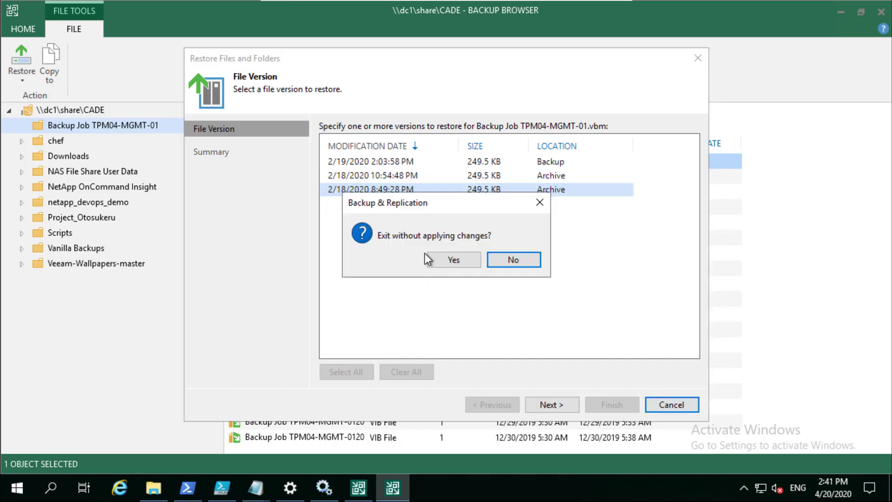
click(453, 259)
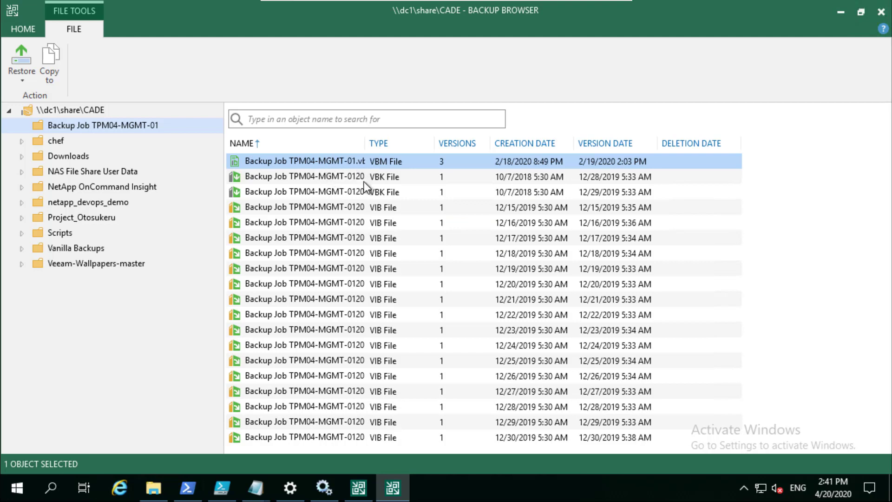
mouse_move(365, 191)
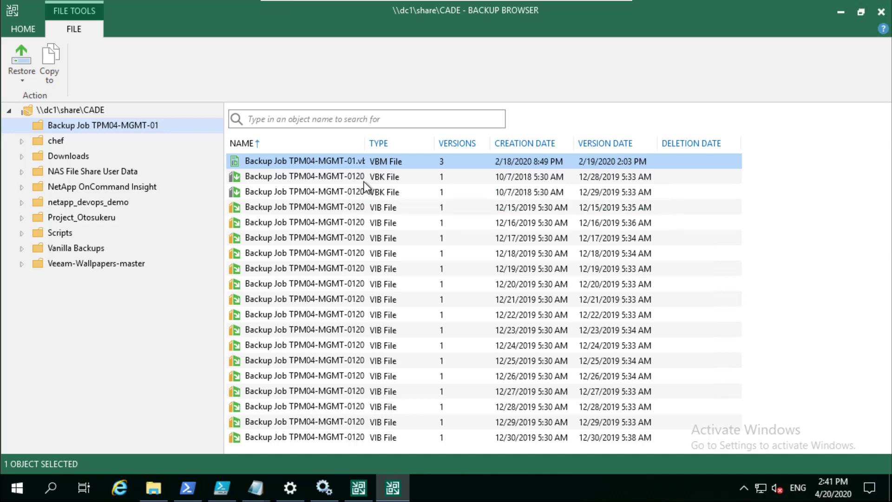
mouse_move(83, 240)
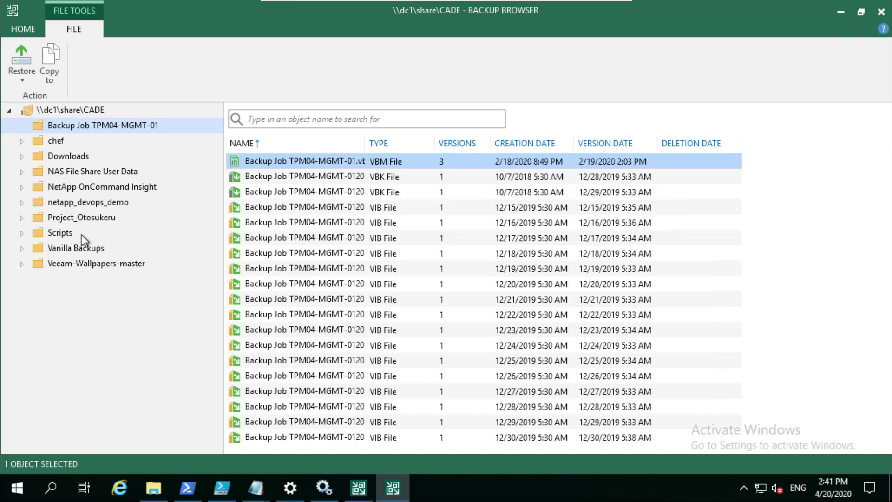
Step: Browse to the backed-up Scripts folder and bring up restore options for createrandomfiles.ps1
click(60, 233)
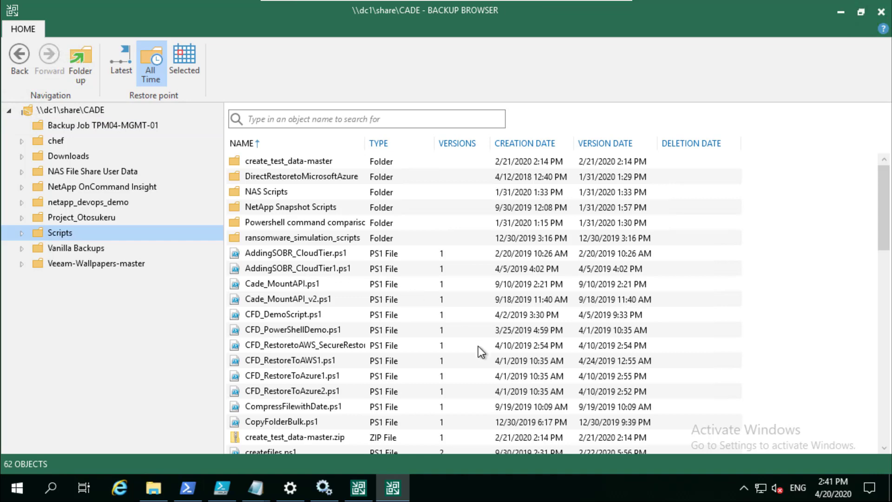
click(285, 237)
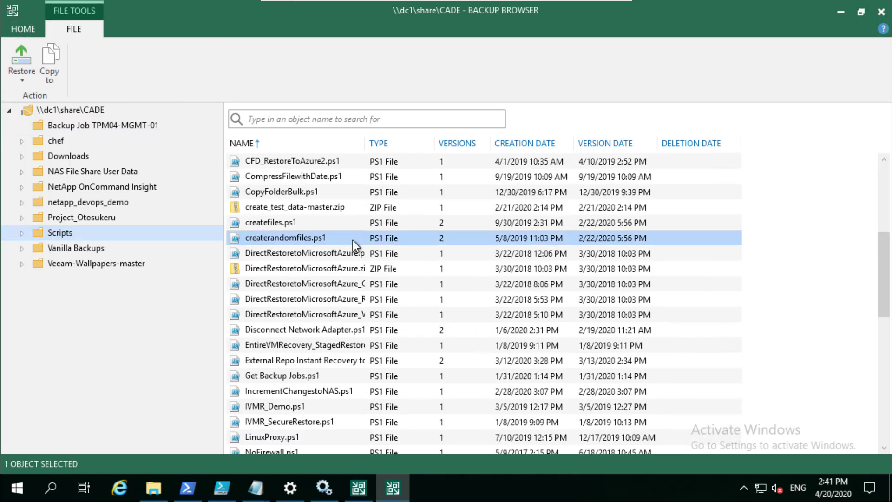
right_click(284, 237)
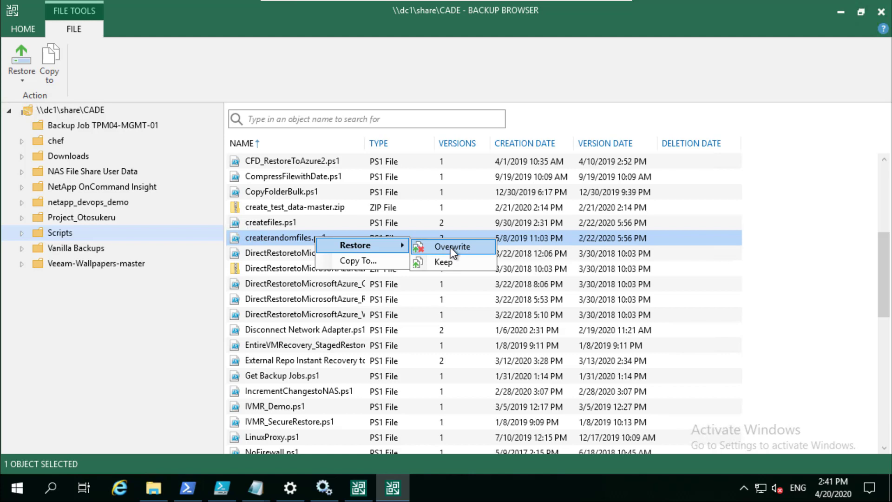
click(453, 246)
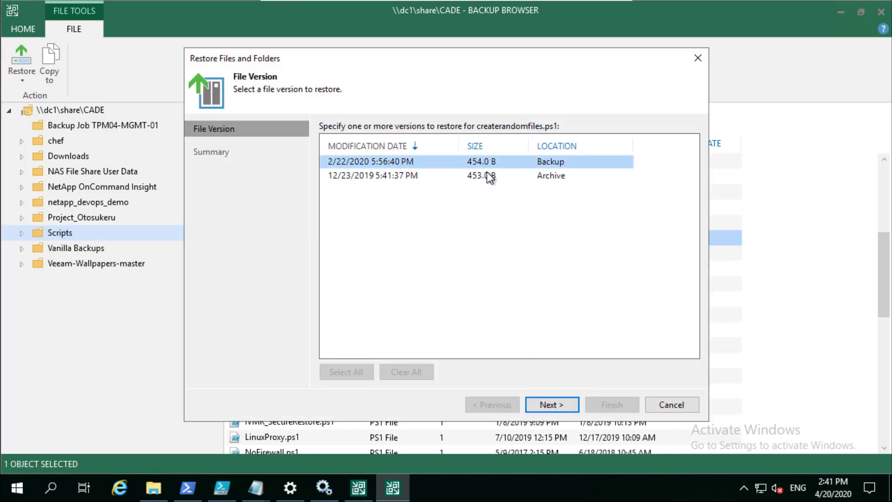
mouse_move(499, 183)
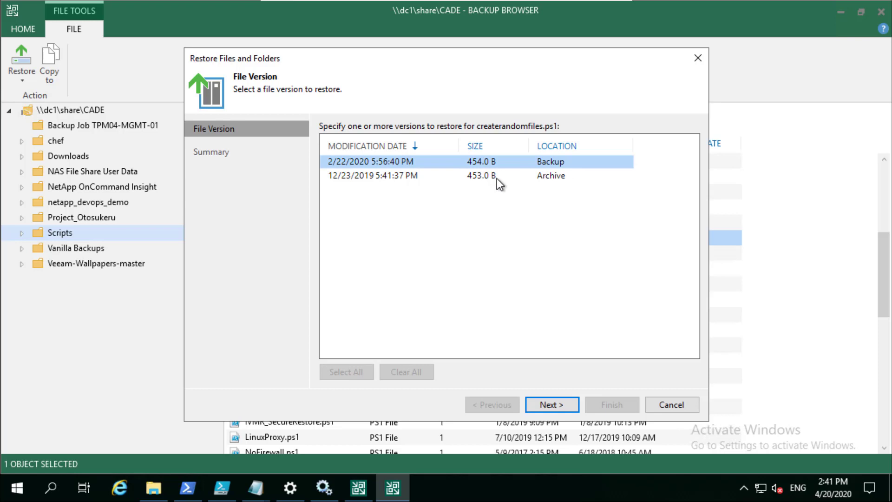
click(399, 175)
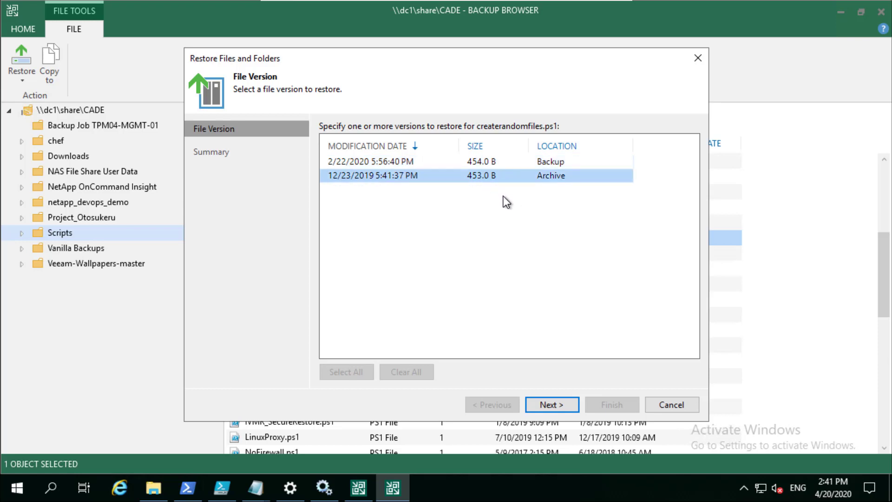
mouse_move(500, 207)
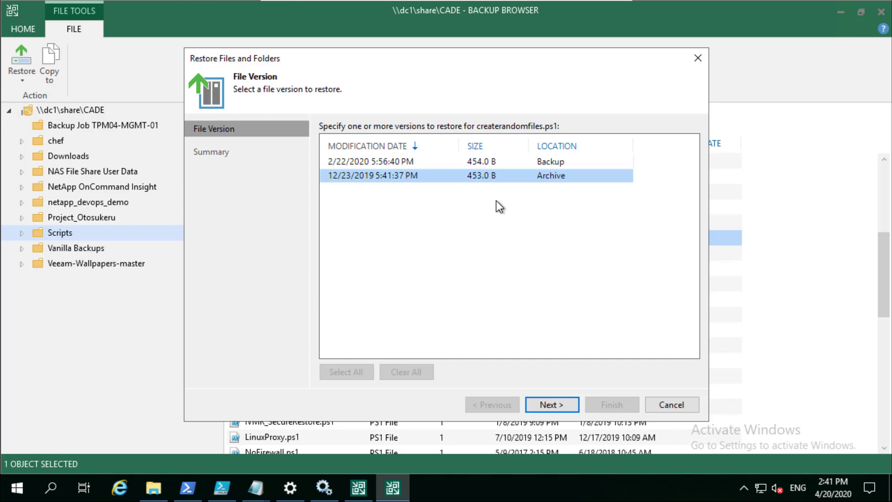
mouse_move(583, 344)
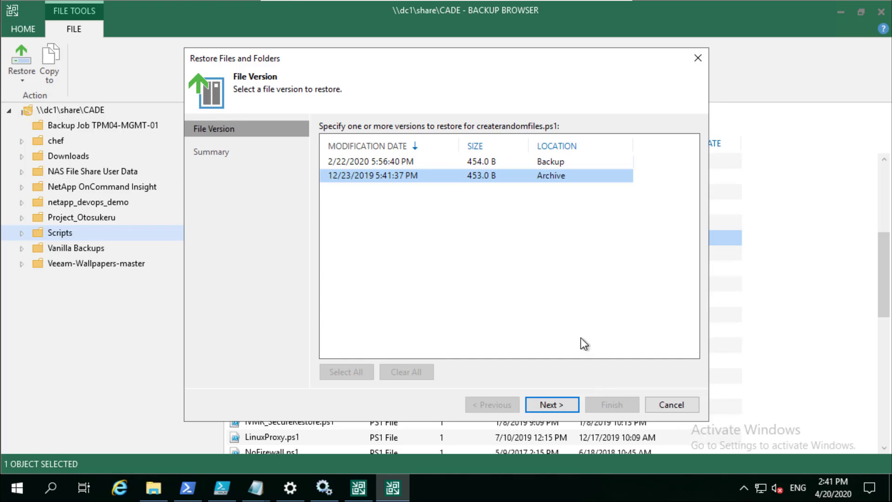
click(670, 404)
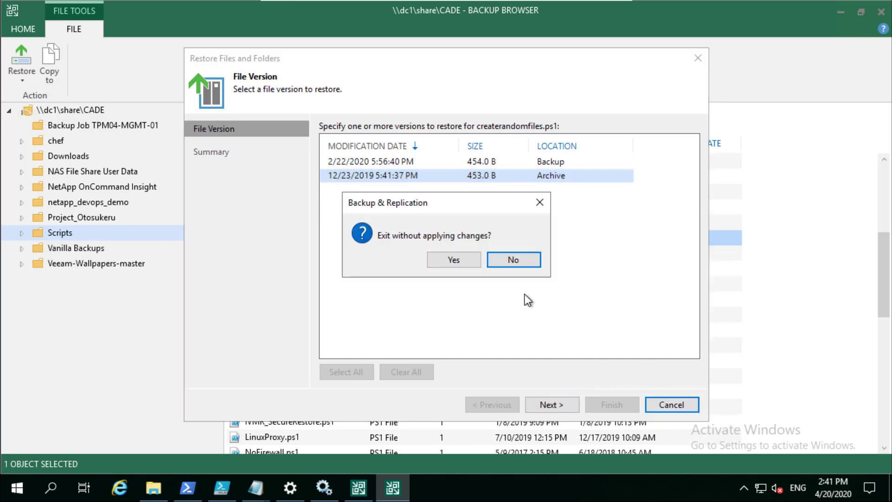
click(453, 260)
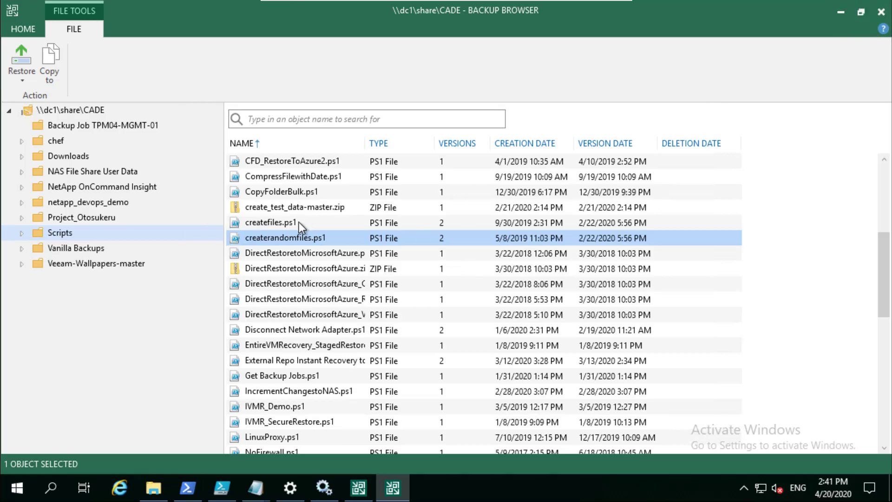
mouse_move(319, 238)
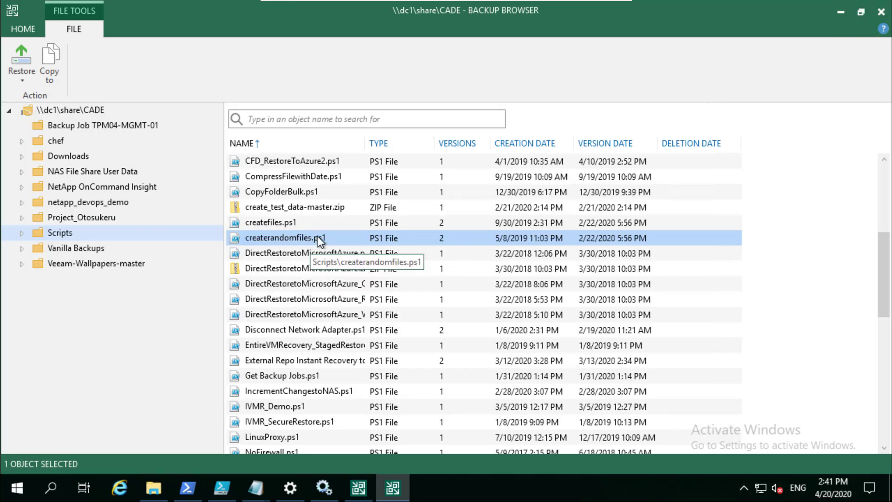
mouse_move(316, 379)
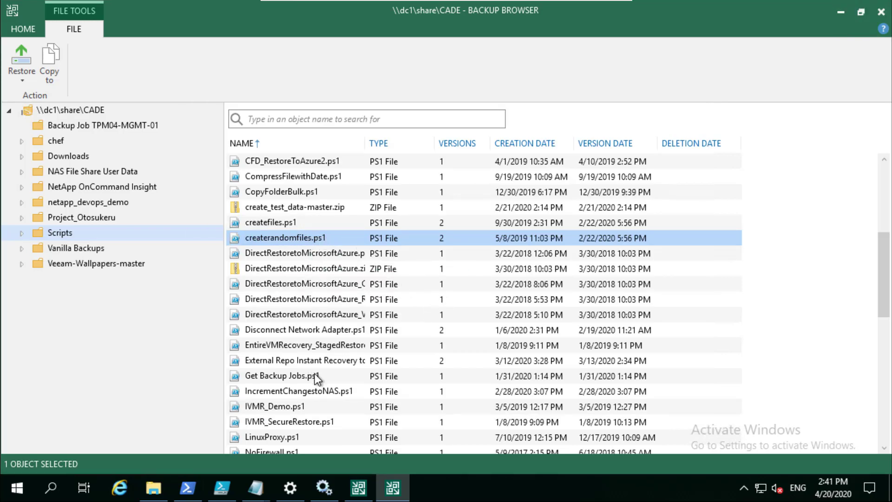
mouse_move(312, 363)
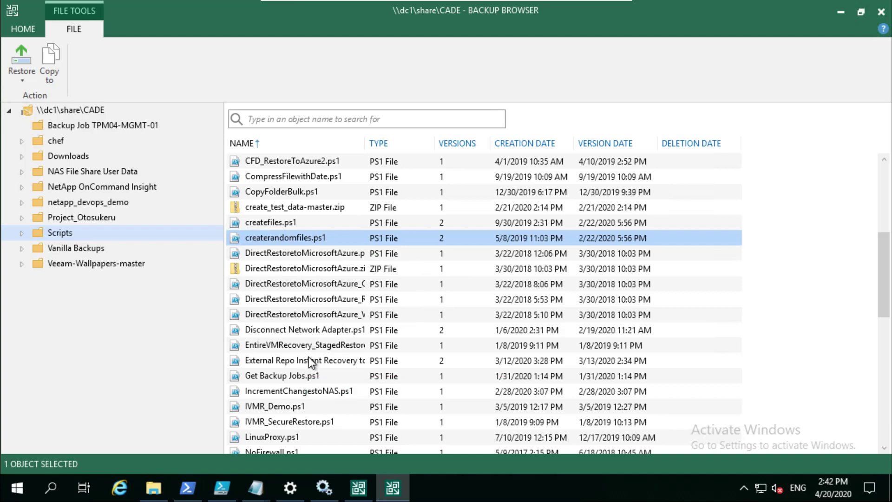
Step: Start restoring External Repo Instant Recovery to vSphere.ps1, try each single version, then cancel the wizard
click(21, 60)
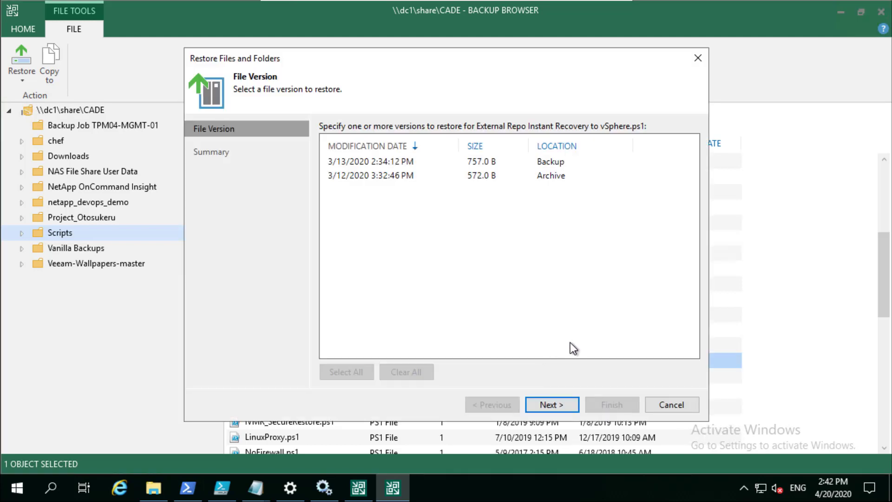
click(370, 160)
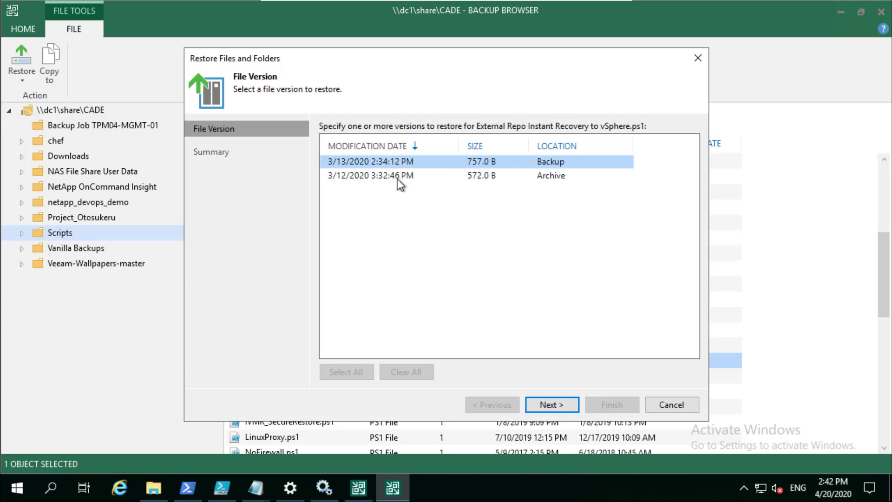
click(370, 176)
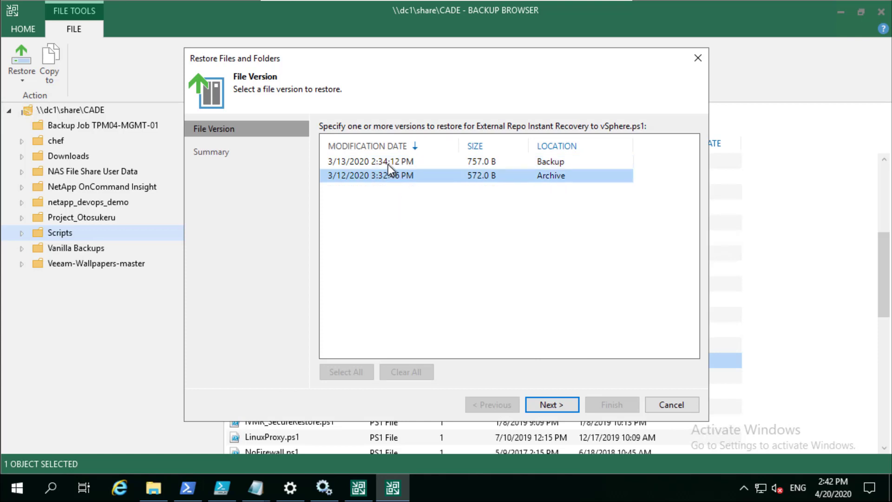
mouse_move(533, 394)
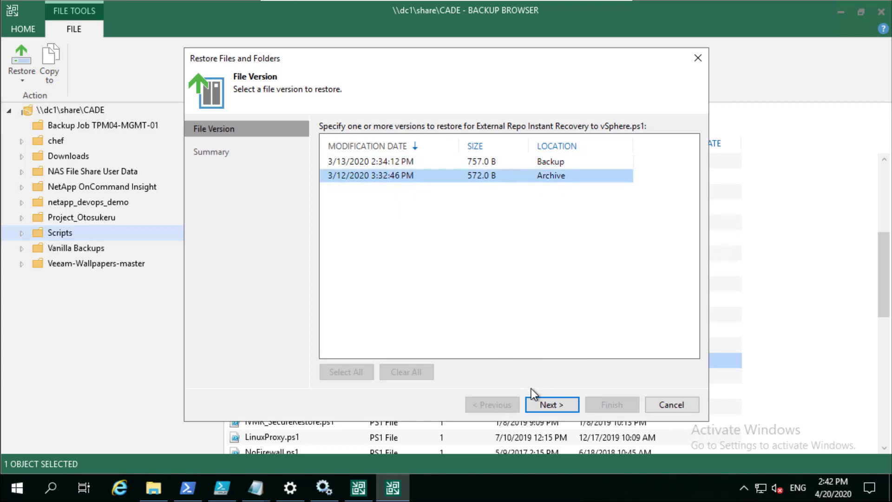
click(671, 404)
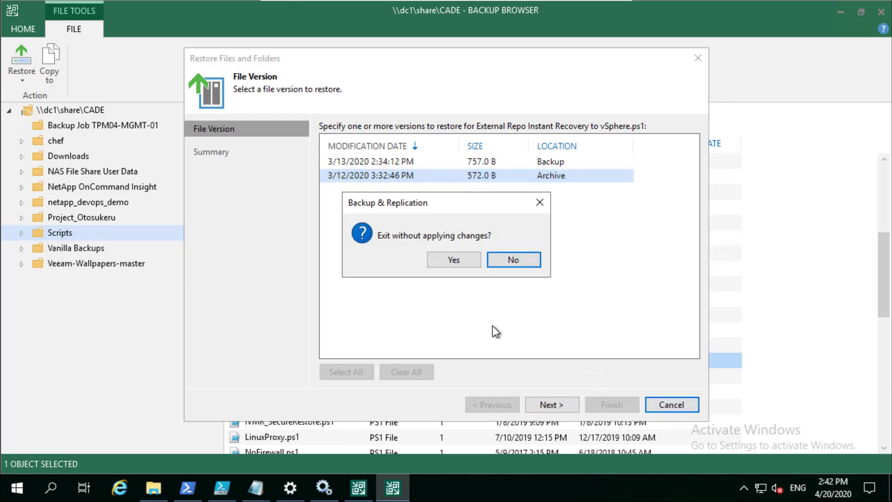
click(453, 259)
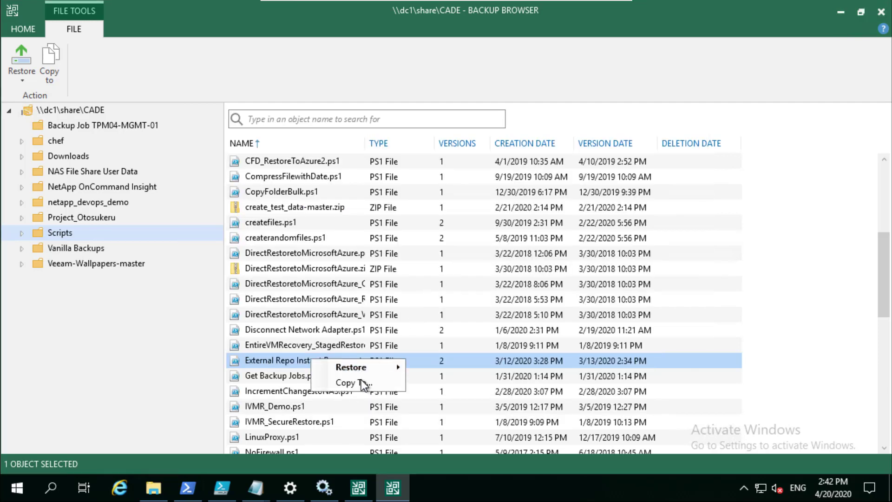
Step: Restart the restore with both script versions selected and advance to the Summary page
click(351, 366)
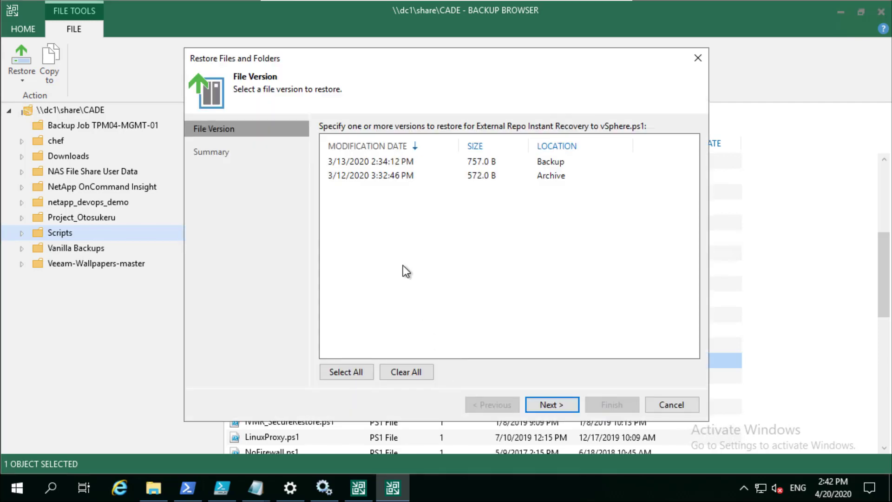
click(346, 372)
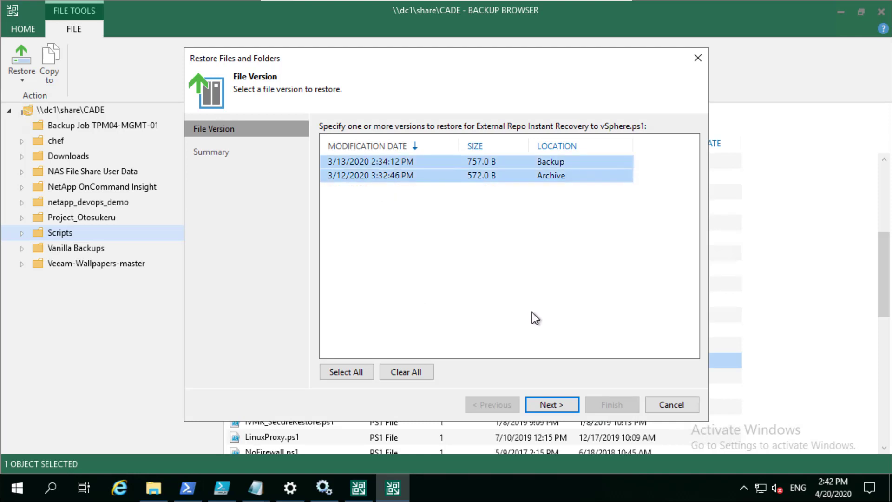
click(551, 404)
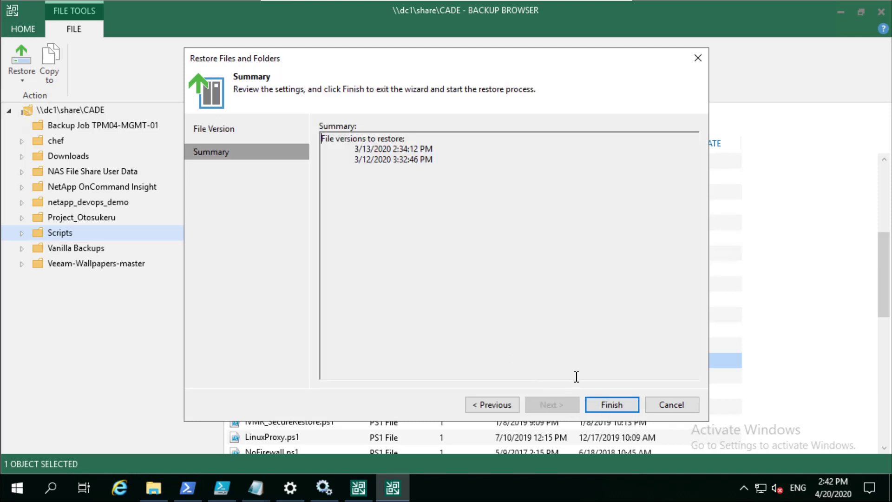
Step: Finish the restore of both versions and show the CADE recovery folder with its three text files
click(611, 404)
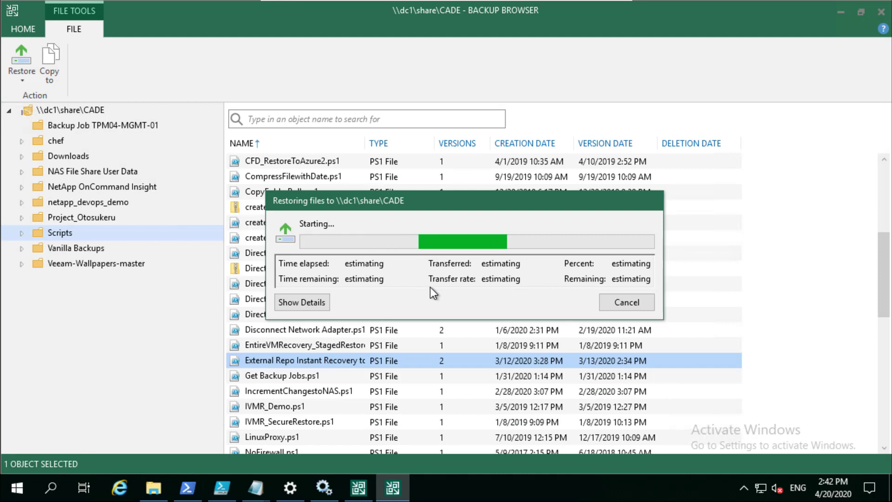
click(301, 302)
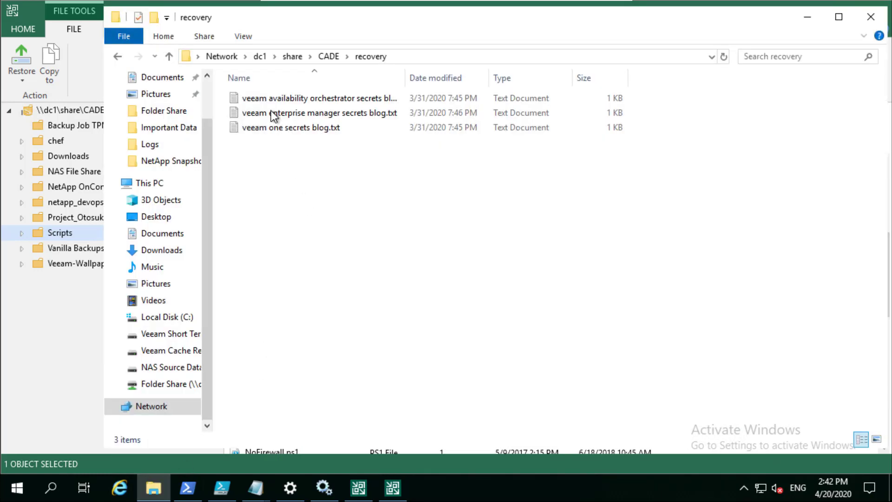
Step: In File Explorer navigate share > CADE > Scripts and select the External Repo Instant Recovery script
click(291, 56)
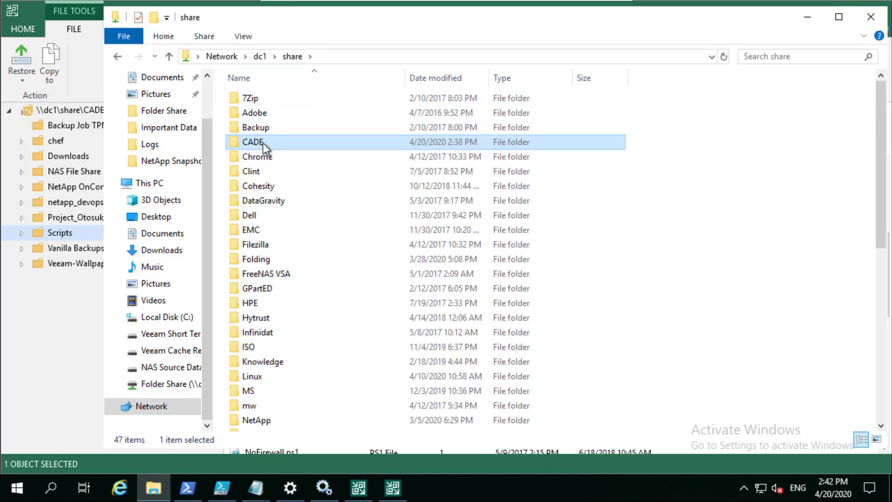
double_click(253, 141)
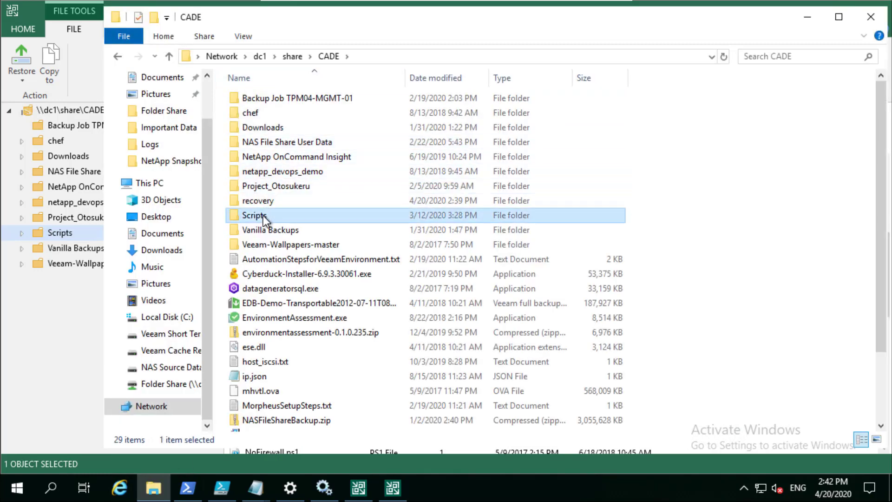
double_click(254, 215)
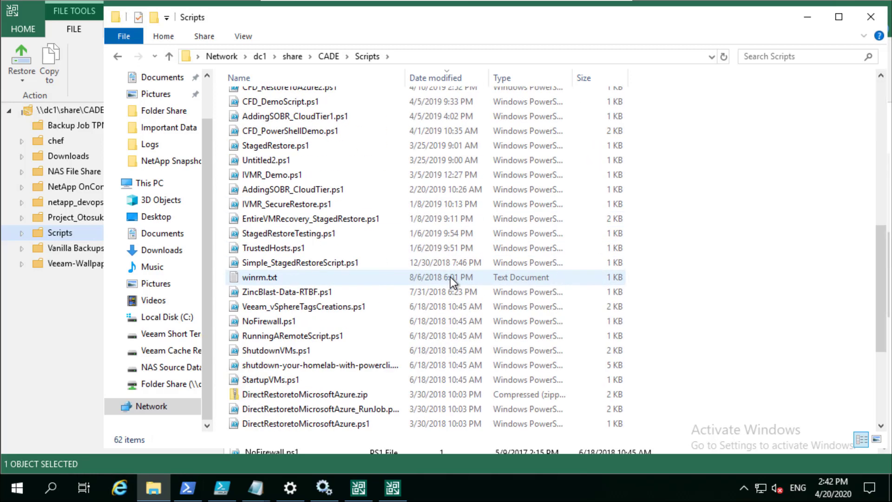
scroll(down, 3)
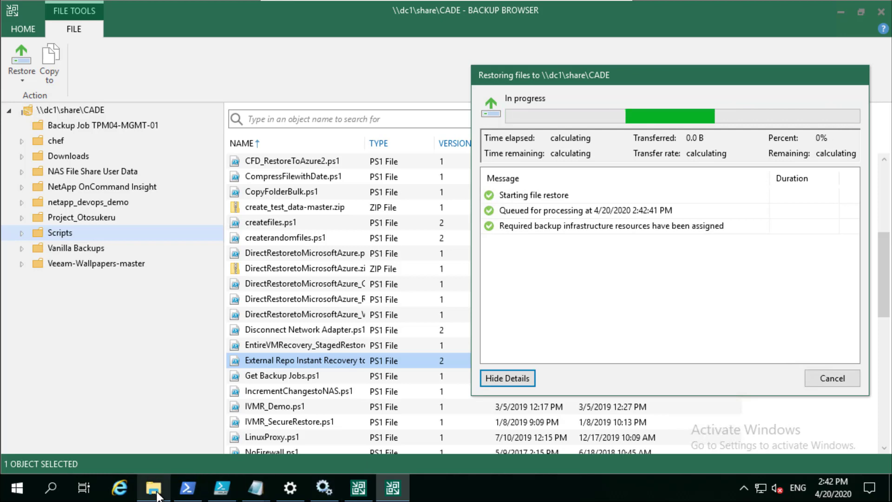
click(153, 488)
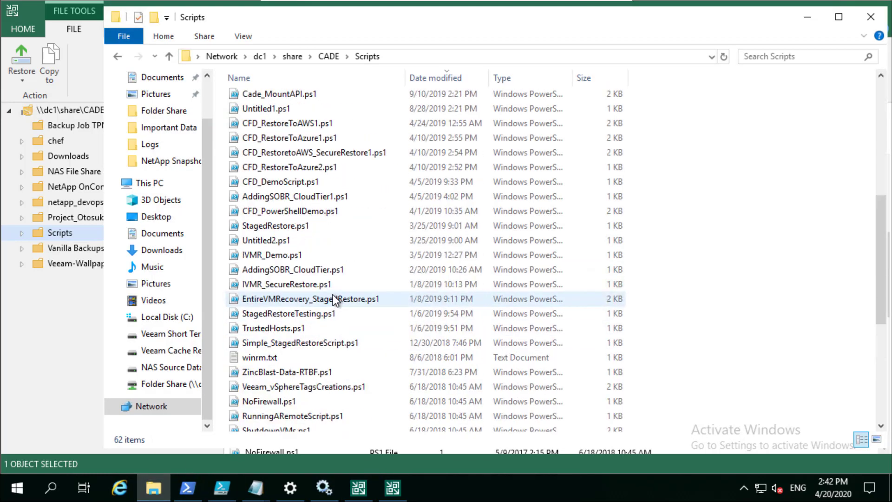
scroll(up, 3)
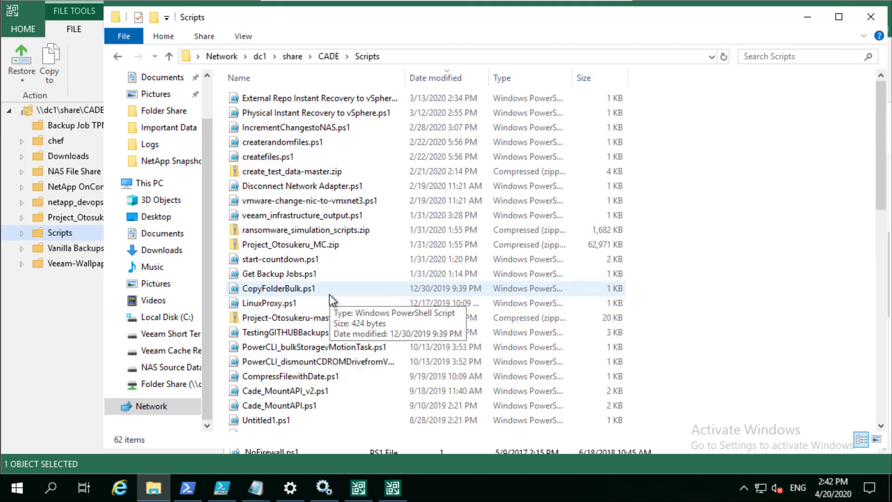
click(319, 98)
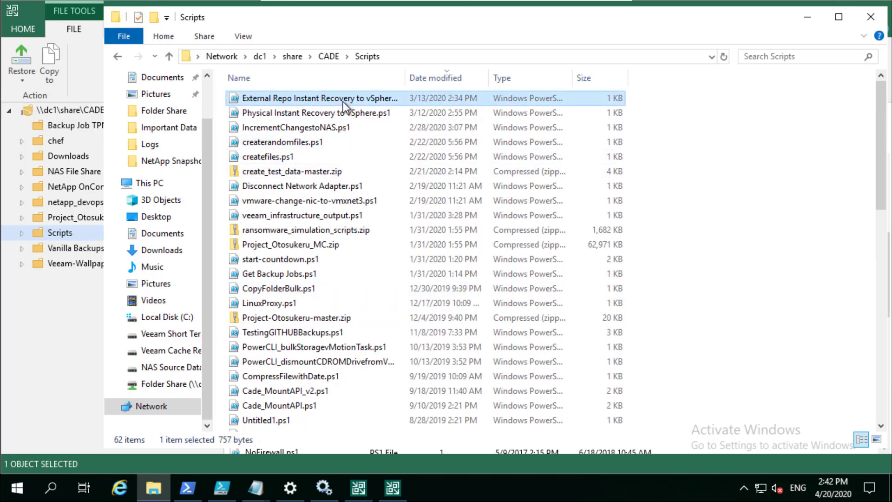
mouse_move(319, 303)
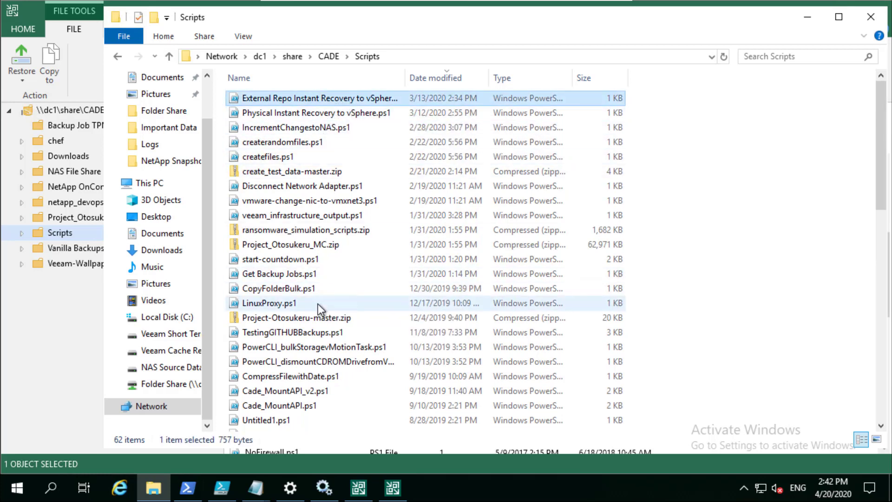
Step: Refresh the Scripts listing and select all three External Repo script copies, including the RESTORED one
scroll(down, 3)
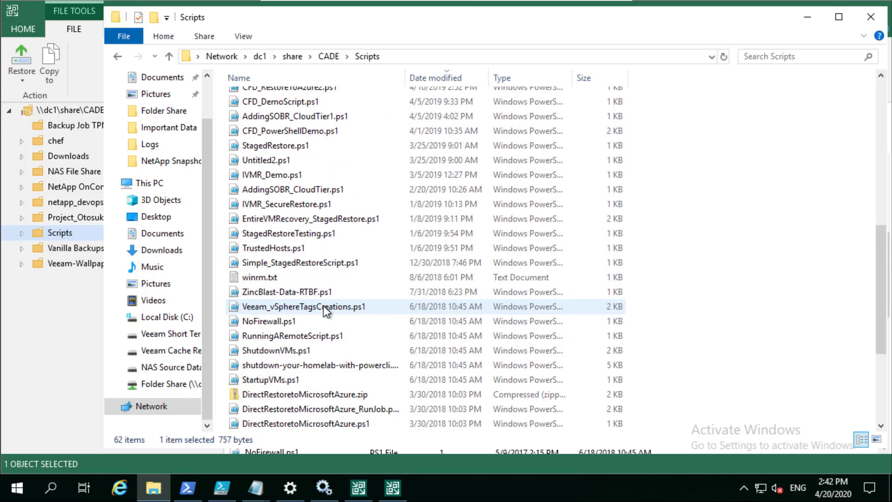
scroll(down, 3)
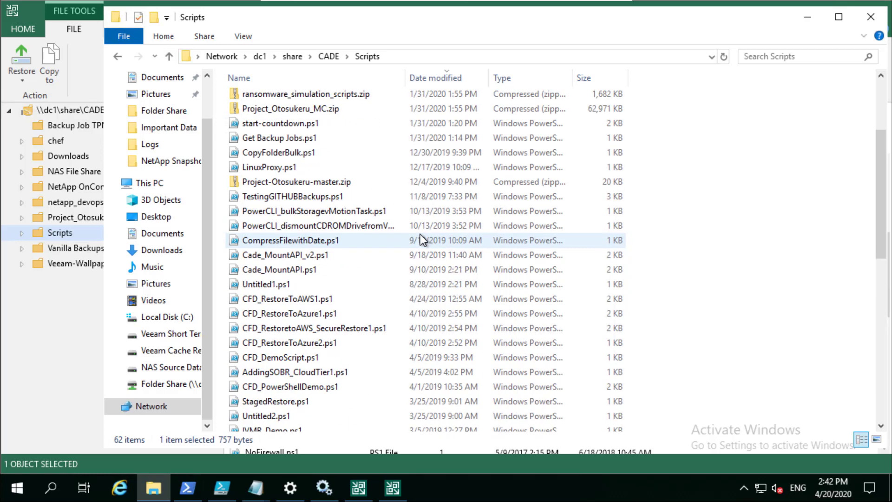
scroll(up, 3)
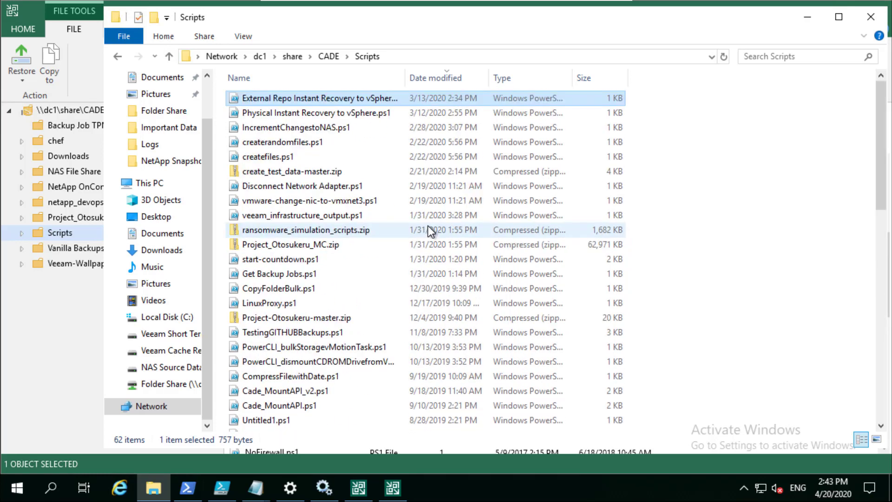
click(19, 60)
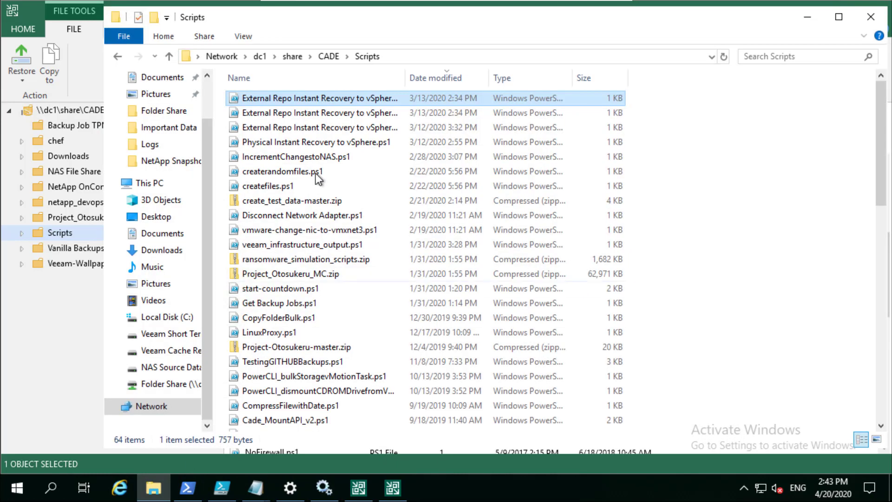
mouse_move(356, 141)
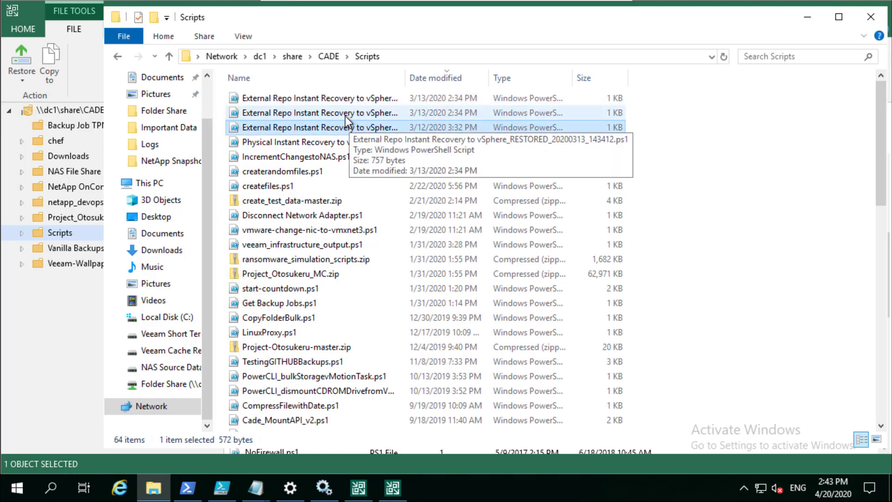
click(319, 127)
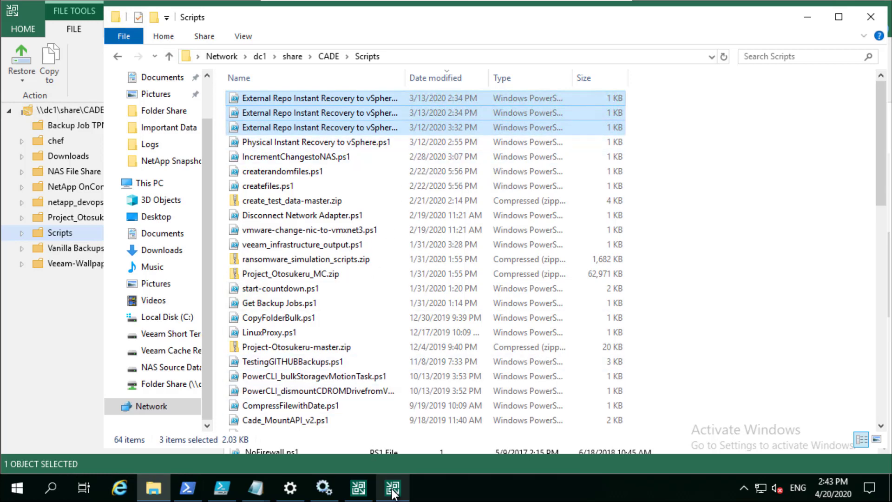
Step: In the Backup Browser Home ribbon try Latest and Selected restore points, then show All Time version counts for the CADE share
click(392, 488)
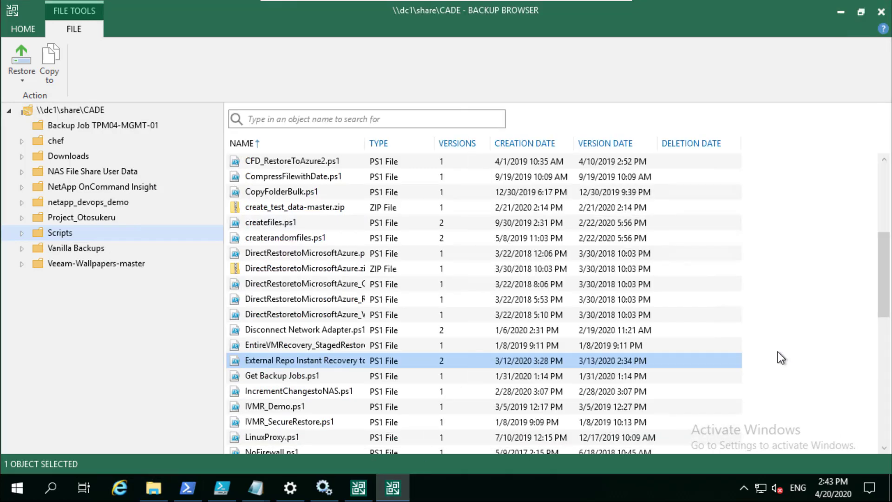
mouse_move(881, 12)
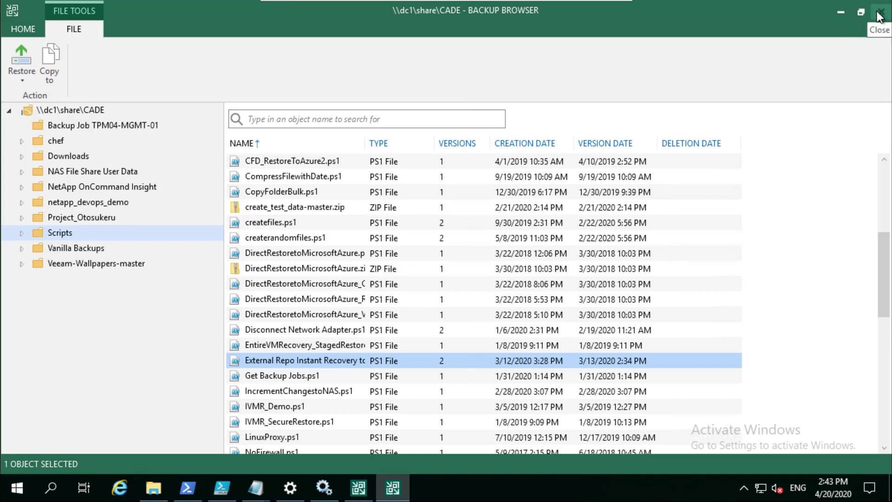
click(22, 29)
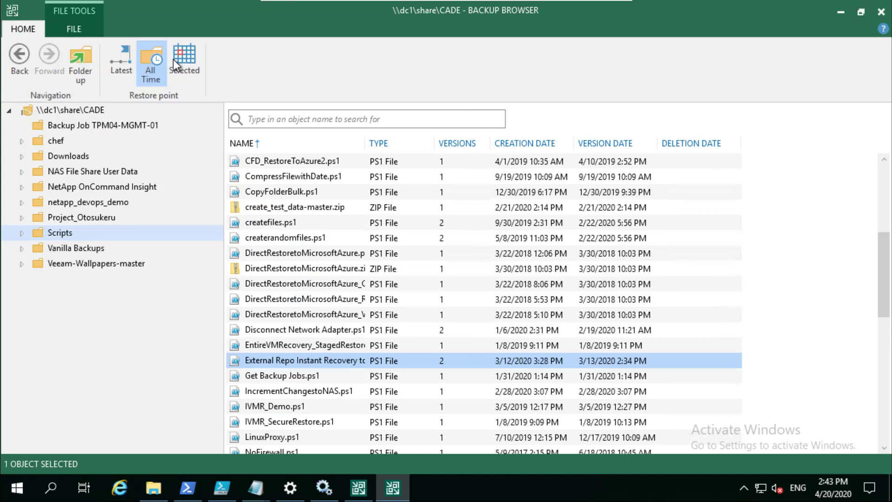
click(121, 61)
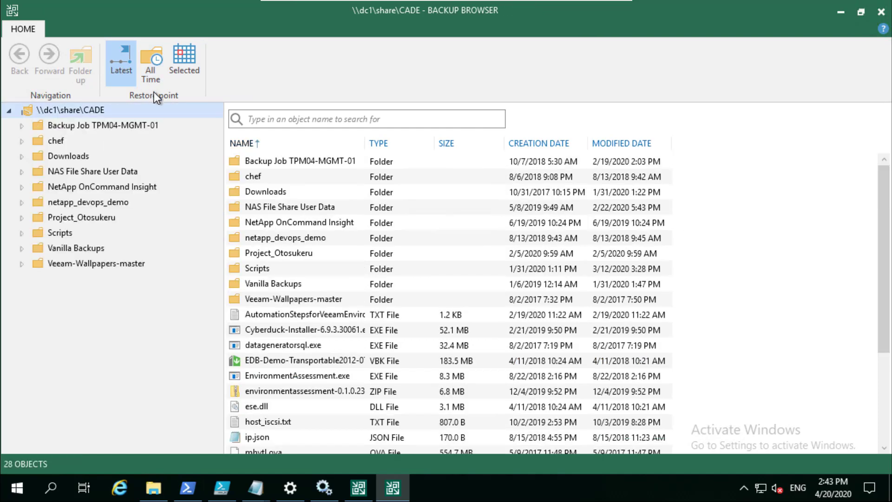
mouse_move(185, 94)
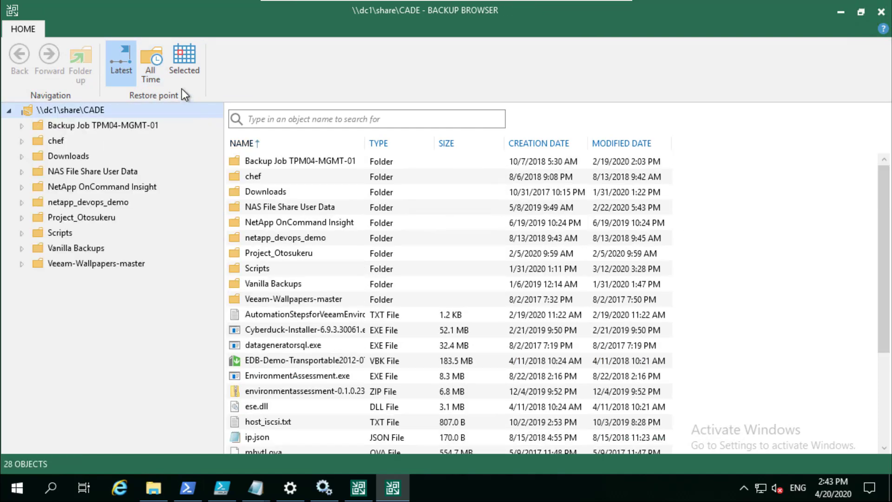
click(184, 62)
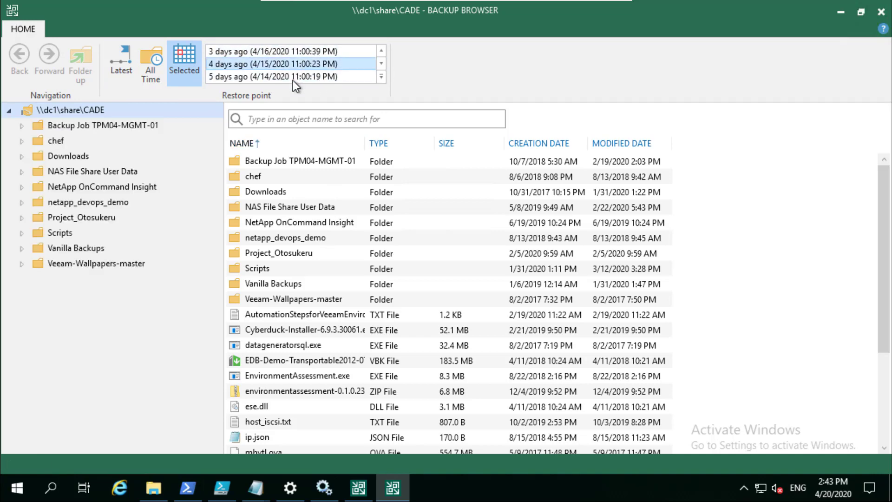
click(151, 62)
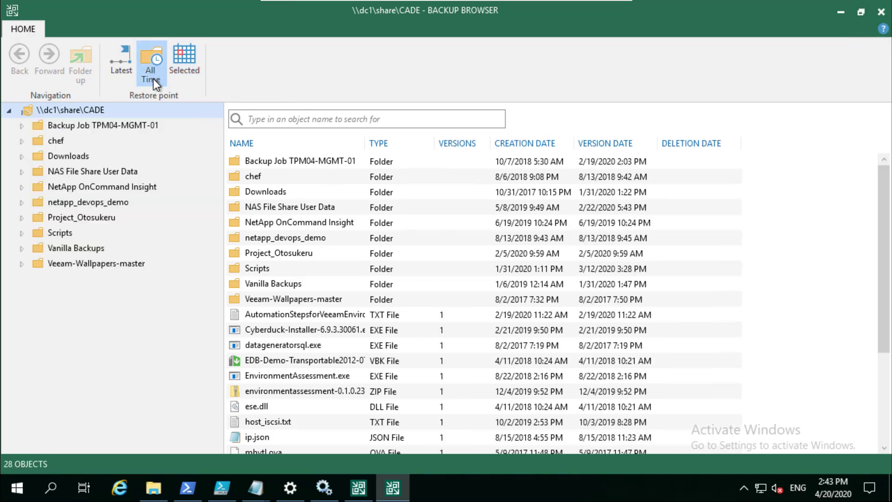
click(239, 143)
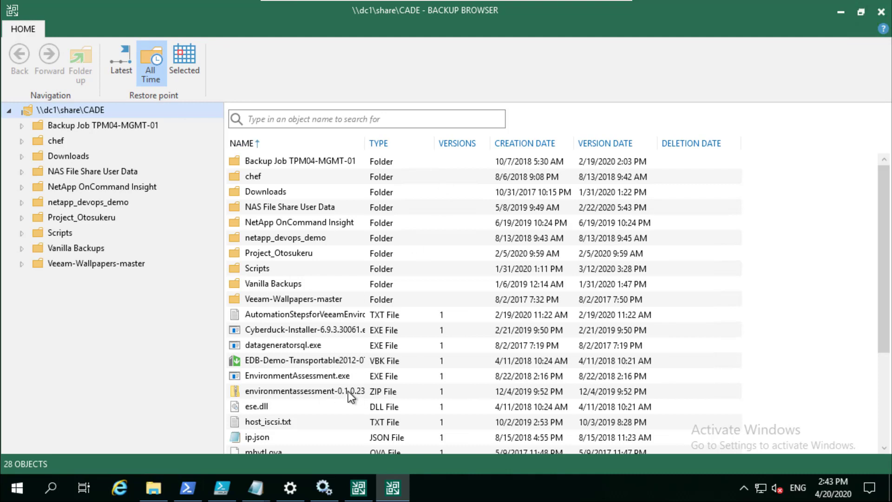
mouse_move(350, 396)
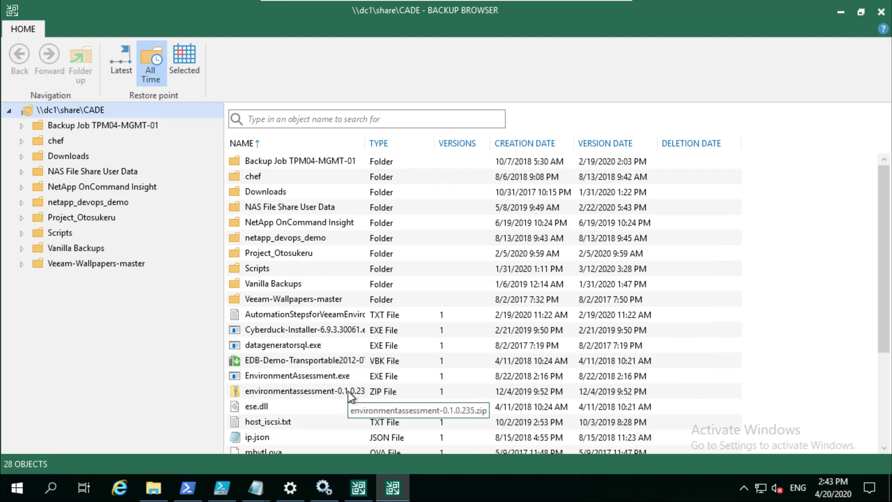
mouse_move(236, 232)
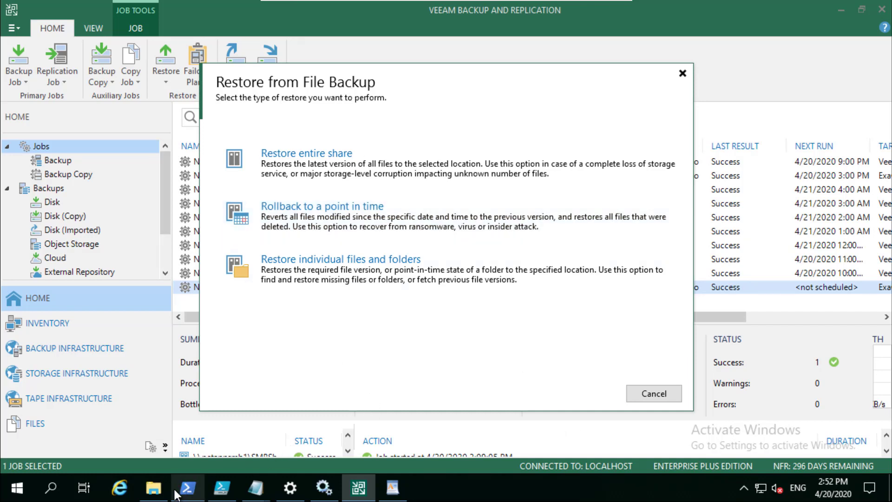
mouse_move(380, 440)
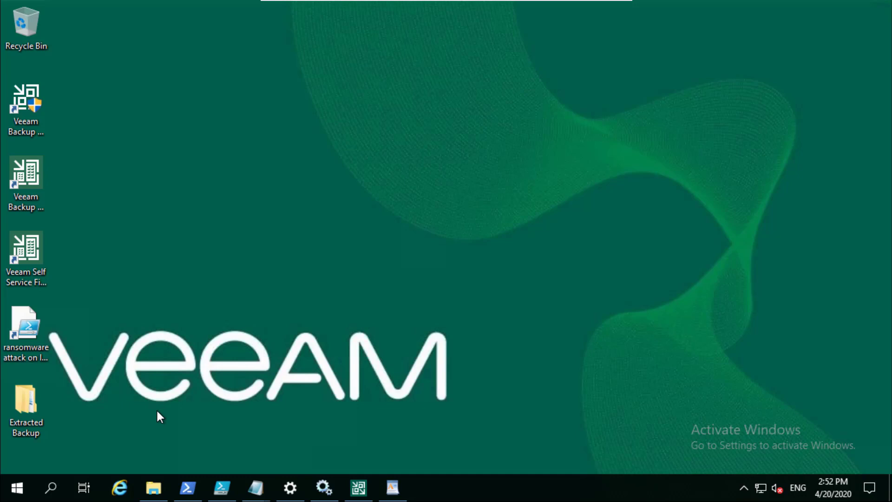
mouse_move(158, 414)
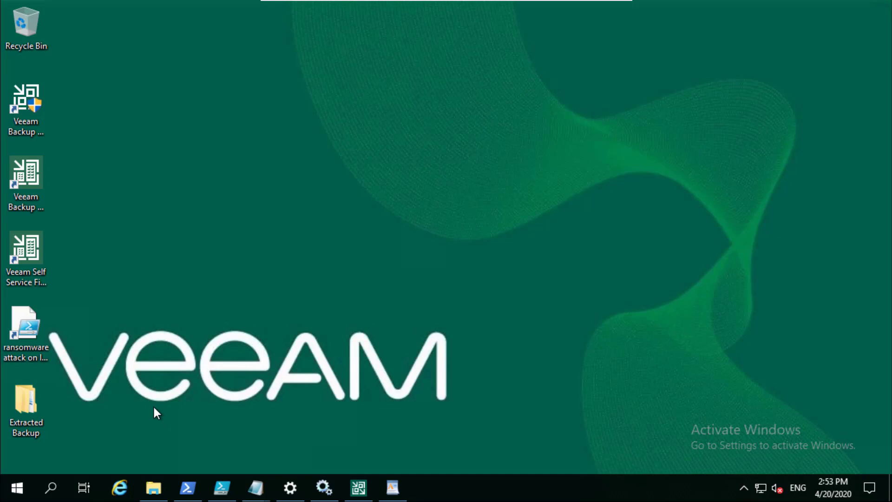
mouse_move(155, 475)
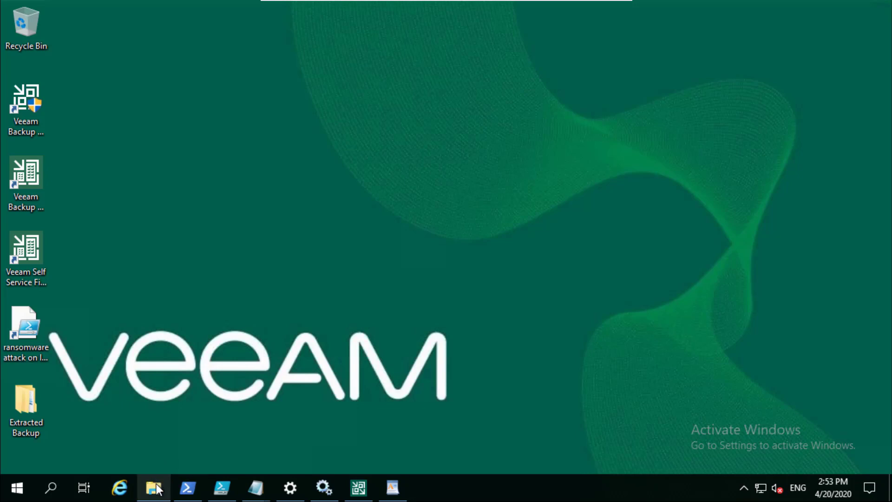
Step: From the NAS File Share User Data drive open VBRCommunityEdition.docx in WordPad, read it, and close it
click(153, 488)
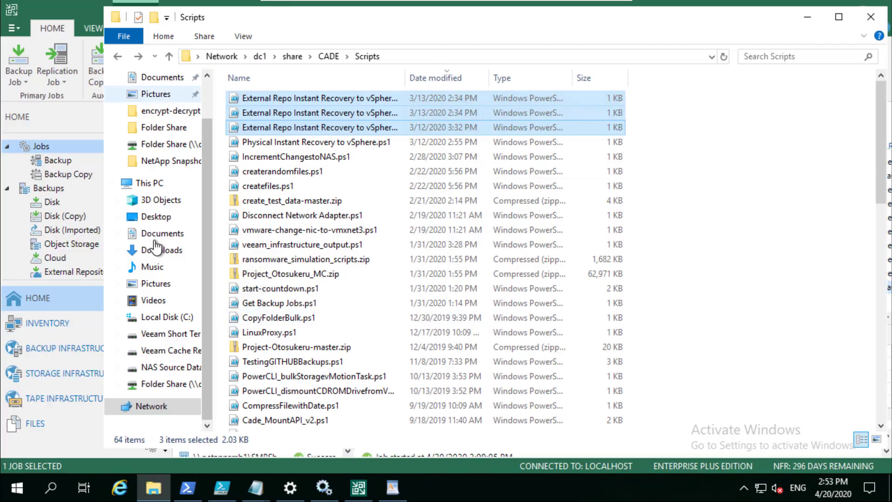
click(165, 384)
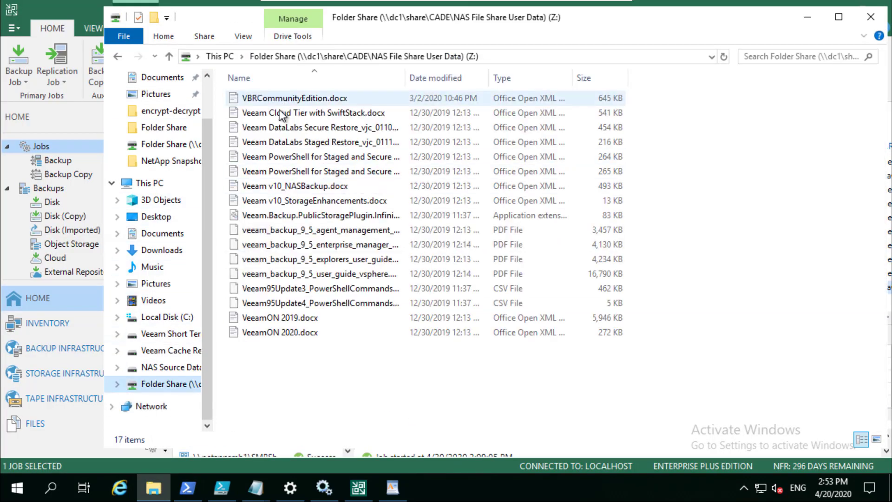
double_click(295, 98)
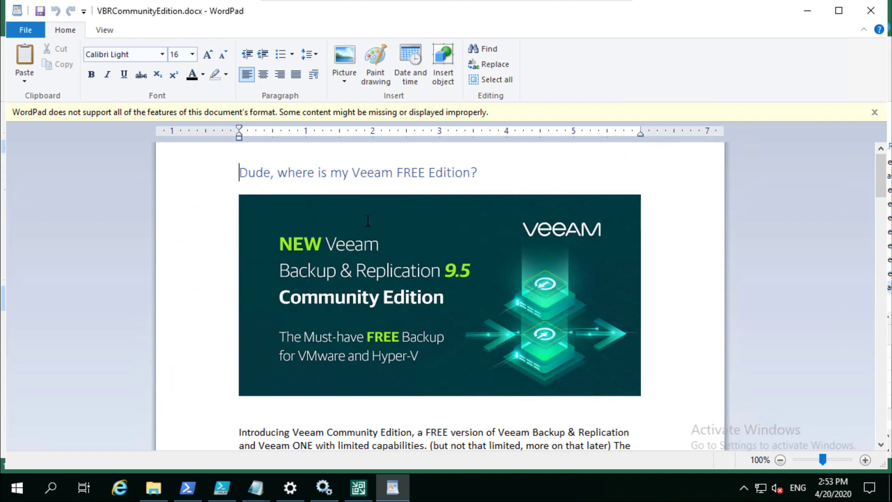
mouse_move(359, 227)
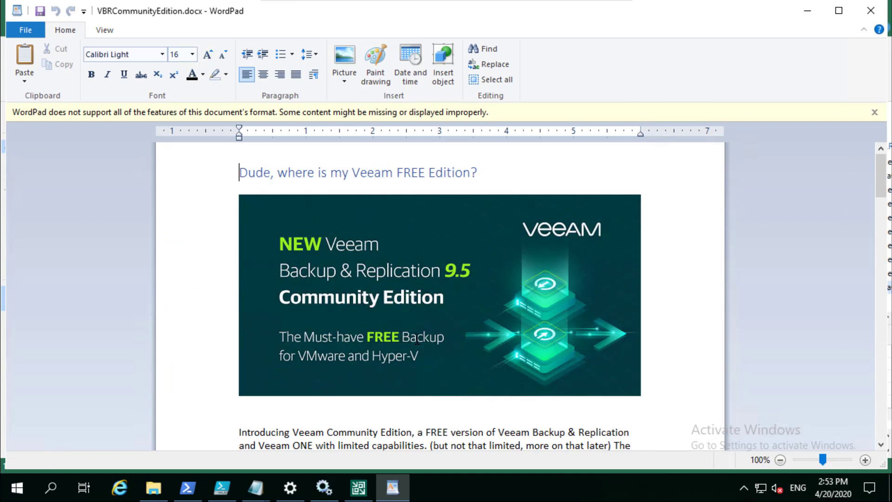
scroll(down, 3)
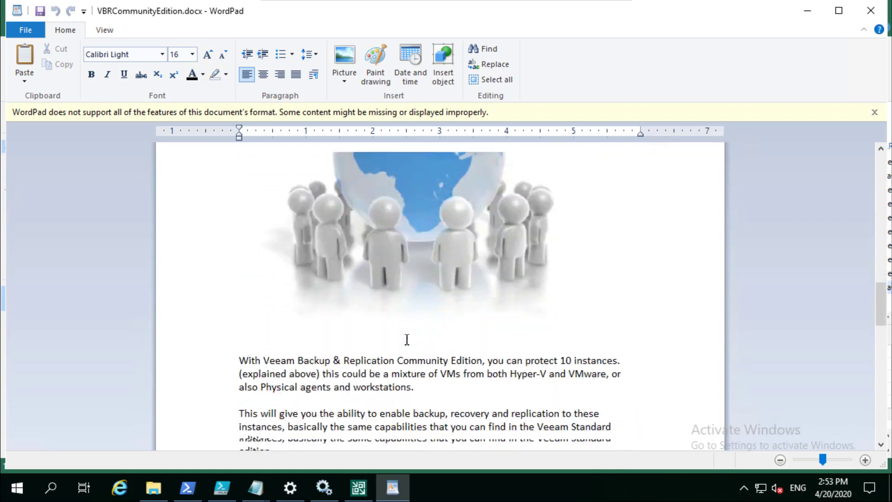
click(153, 488)
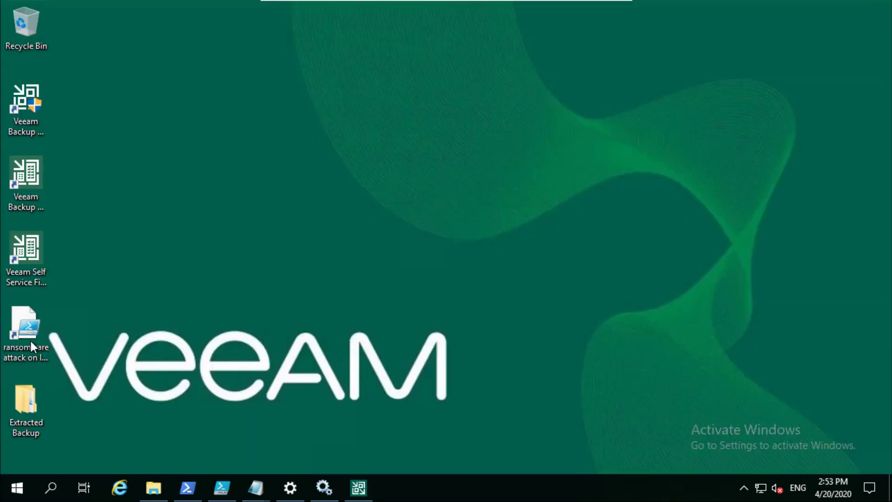
Step: Run the simulated ransomware script, then view the garbled VBRCommunityEdition.docx on the share and close it
double_click(25, 331)
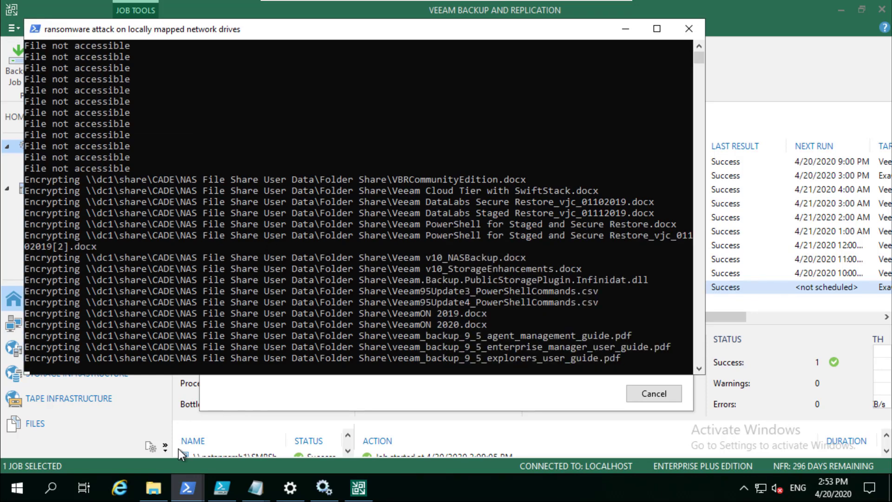
click(152, 488)
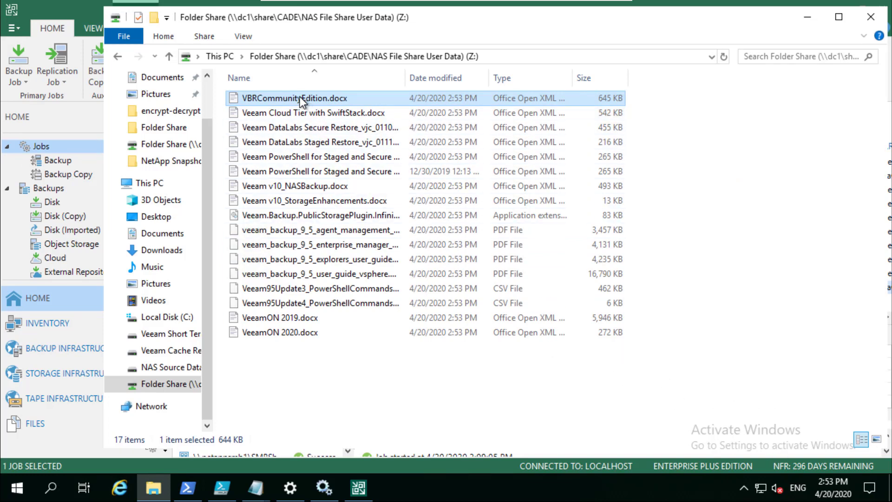
double_click(290, 97)
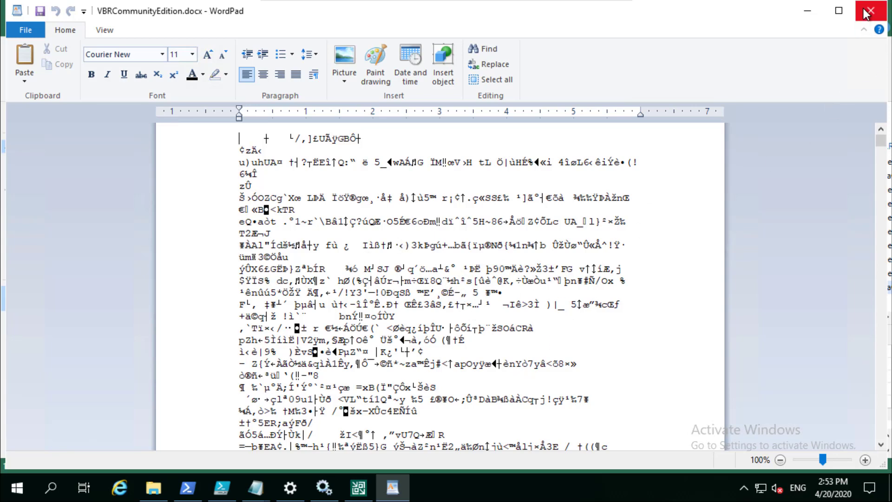
click(870, 10)
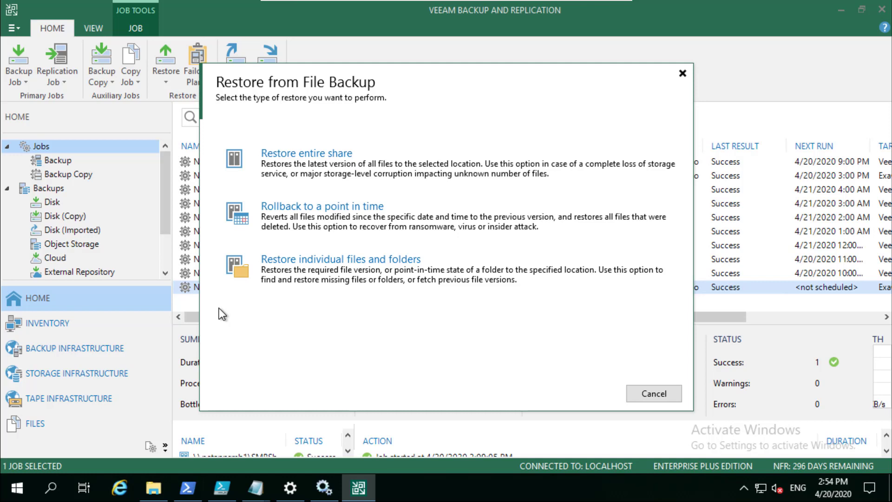
Step: Choose Rollback to a point in time for NAS Backup - Ransomware Demo Quick, keeping the latest restore point
click(340, 259)
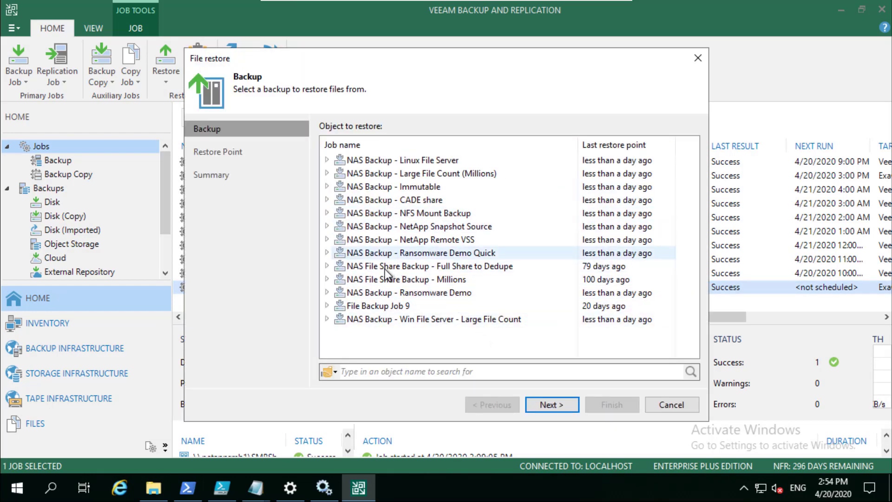
mouse_move(329, 255)
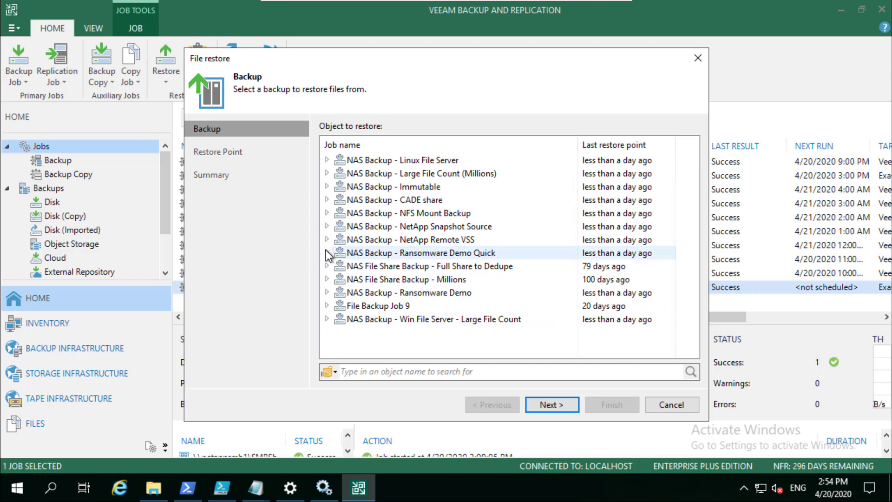
click(551, 404)
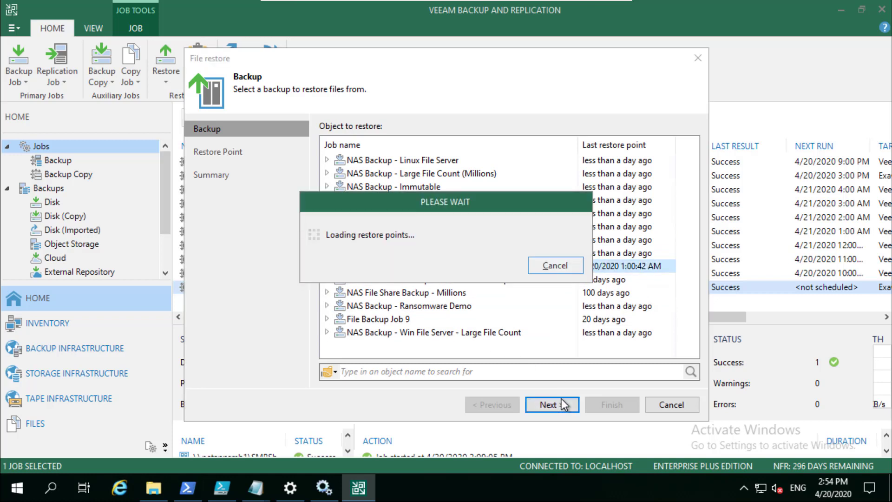
mouse_move(566, 396)
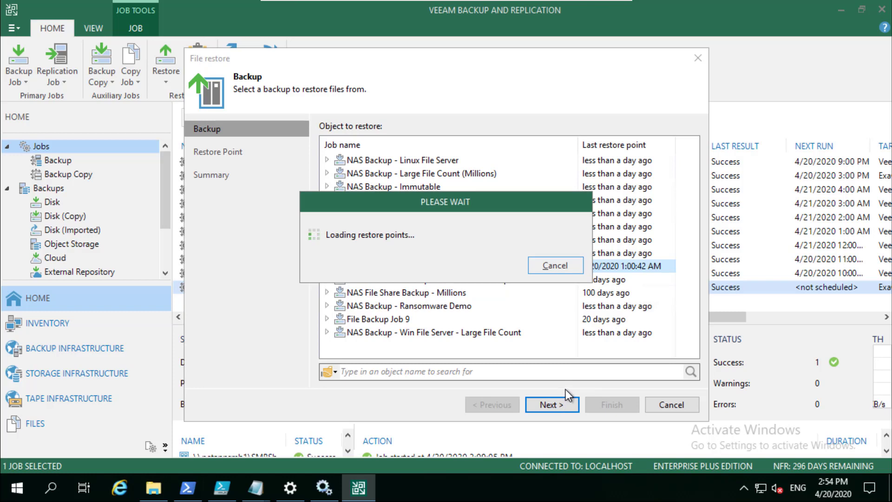
click(551, 404)
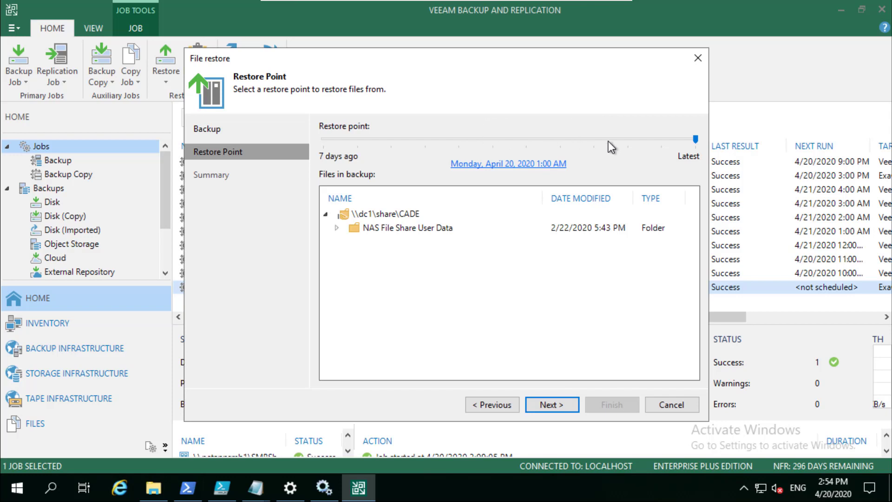
mouse_move(354, 232)
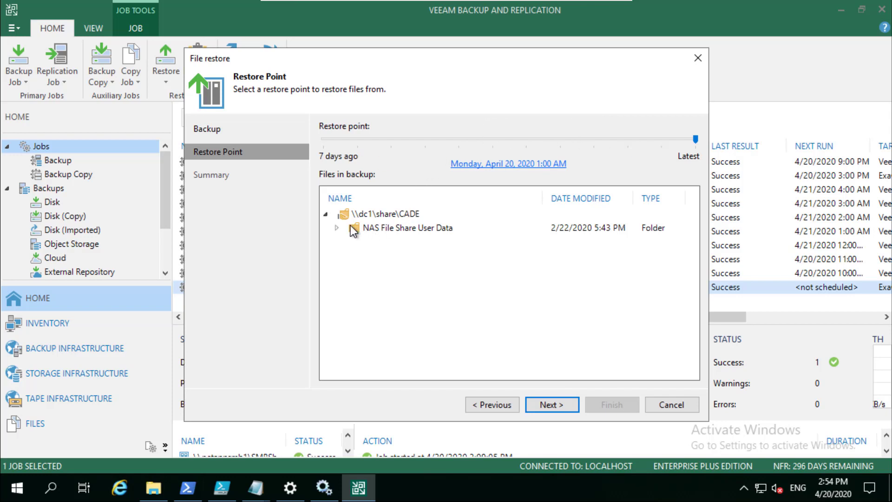
Step: Expand NAS File Share User Data > Folder Share, review the summary and start the rollback restore
click(337, 228)
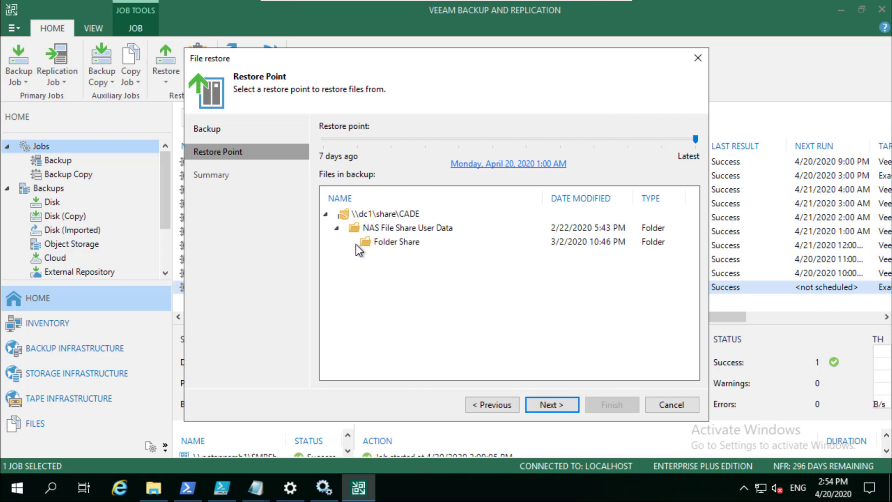
click(336, 242)
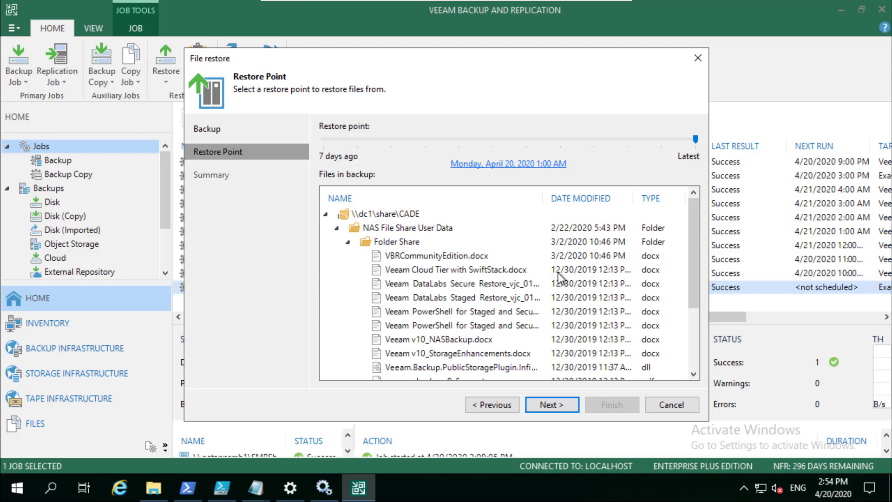
mouse_move(609, 293)
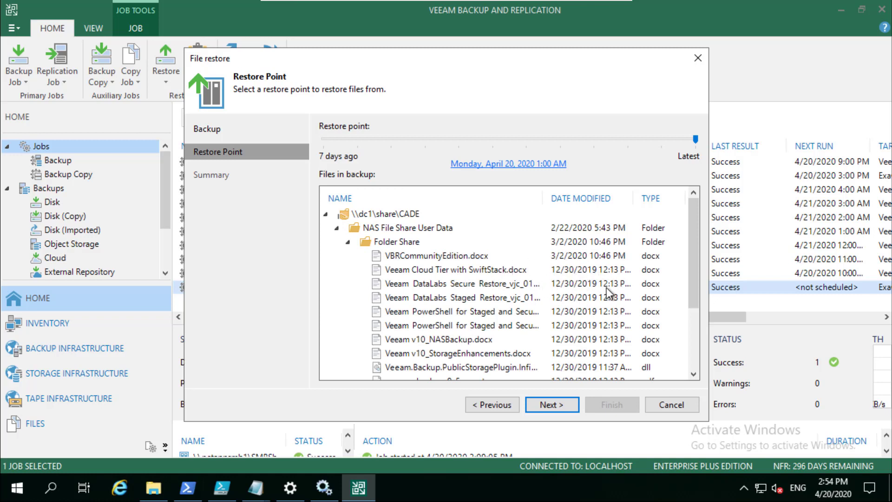
mouse_move(551, 404)
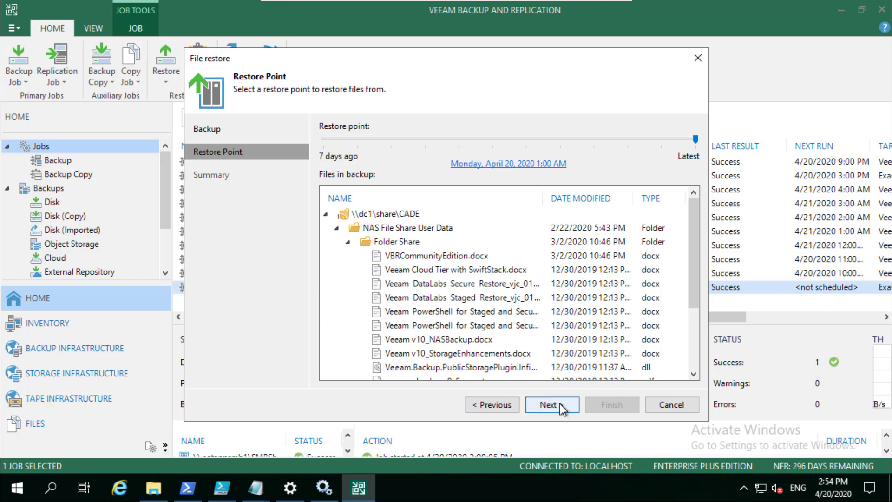
click(551, 405)
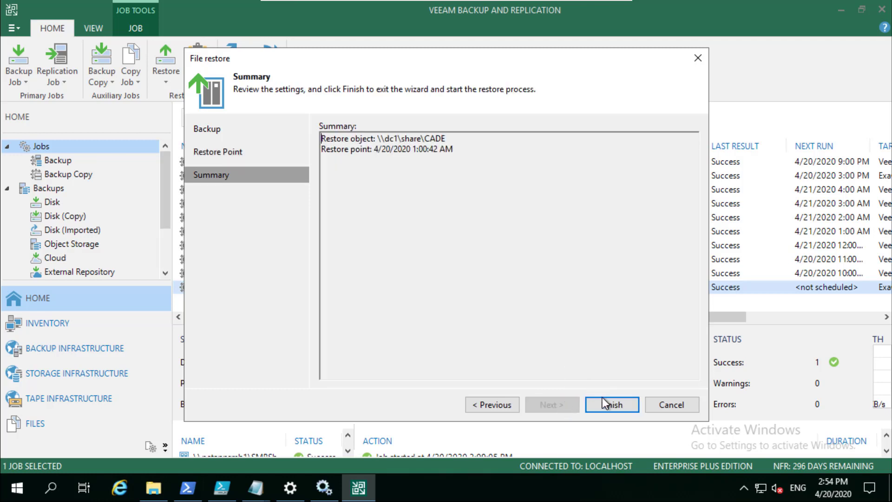
click(611, 405)
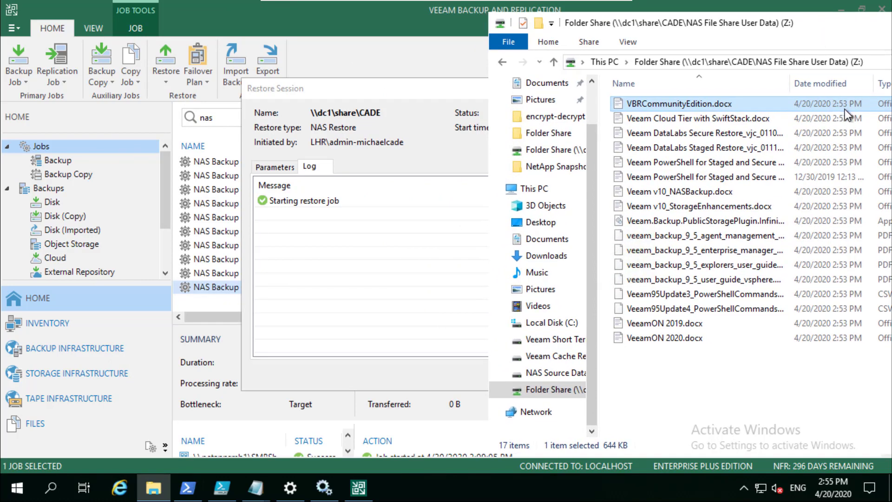
mouse_move(454, 96)
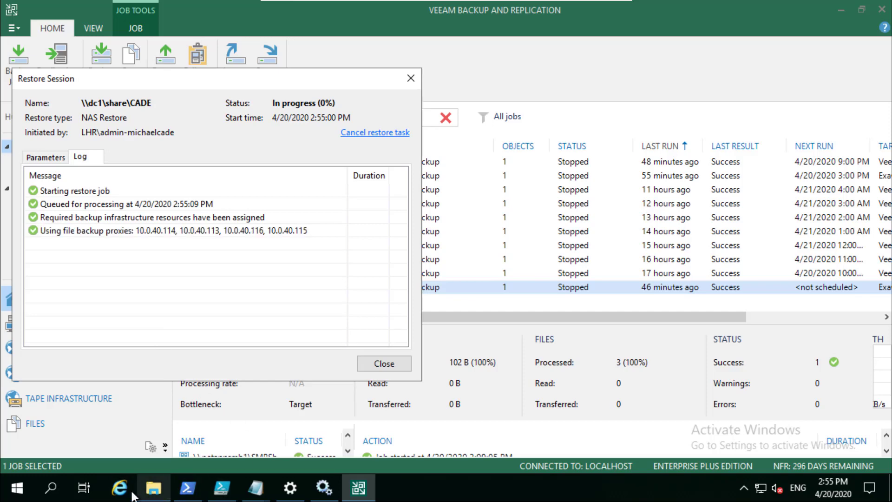
Step: Bring the Folder Share file list back beside the restore session to check file dates
click(152, 488)
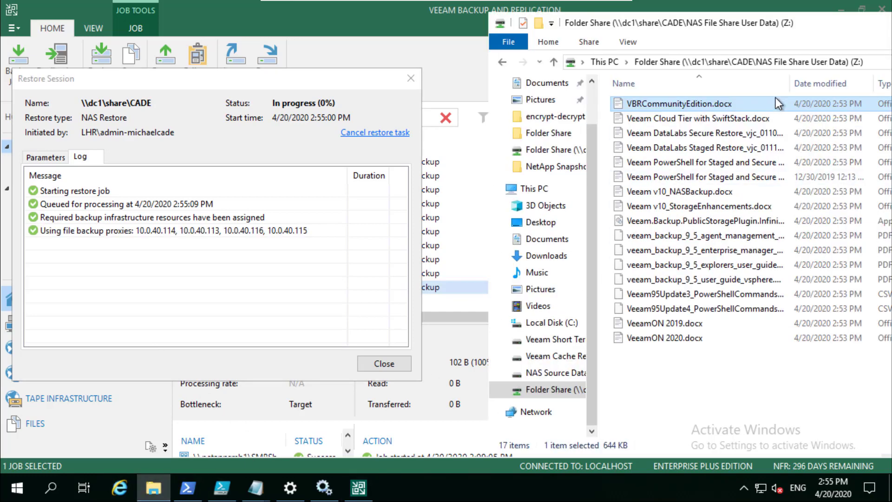
mouse_move(726, 212)
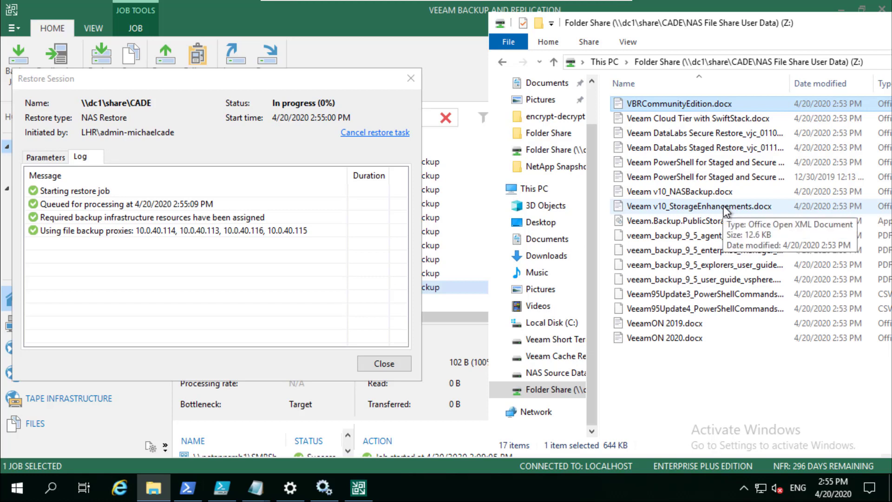
mouse_move(814, 118)
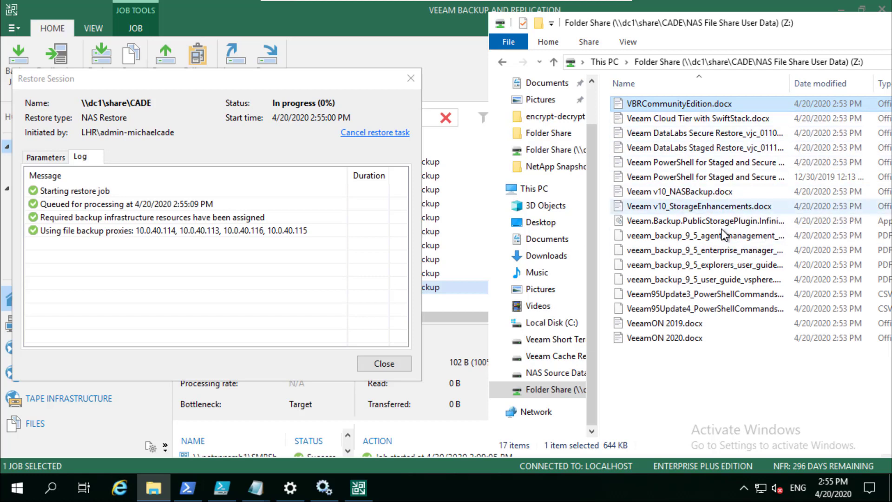
mouse_move(723, 221)
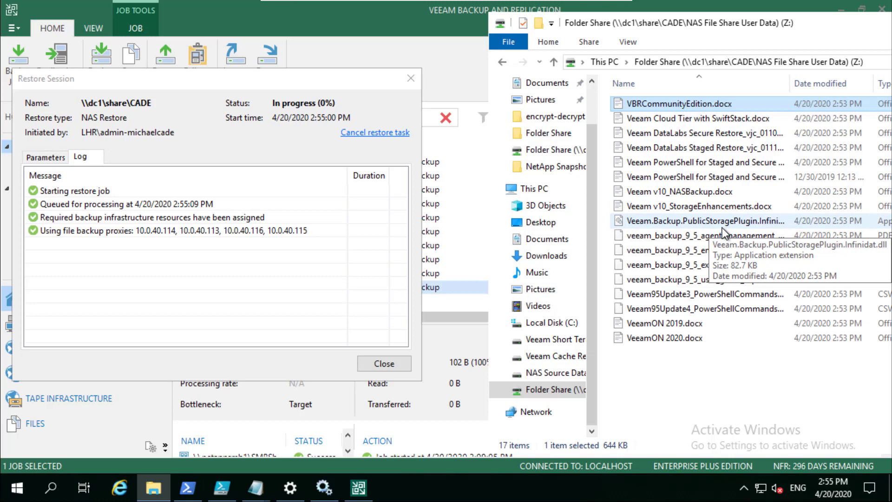
mouse_move(721, 234)
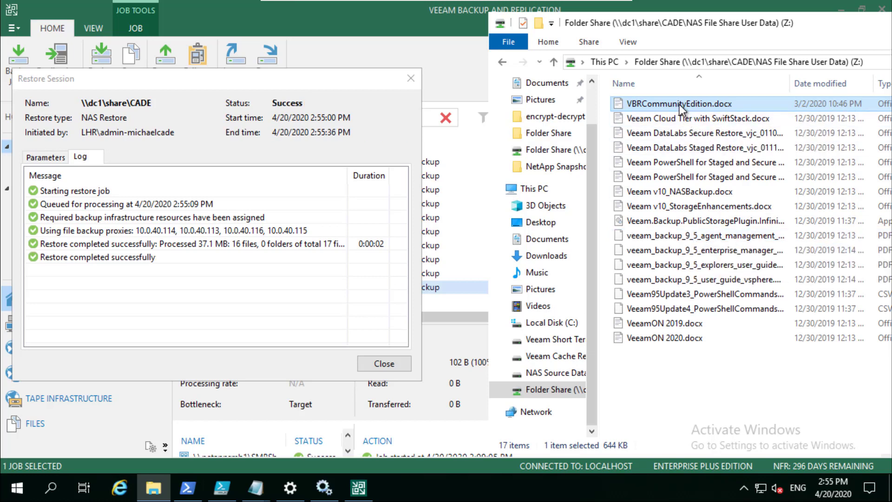
Step: View the restored VBRCommunityEdition.docx in WordPad and confirm its Community Edition text and images are readable
double_click(675, 103)
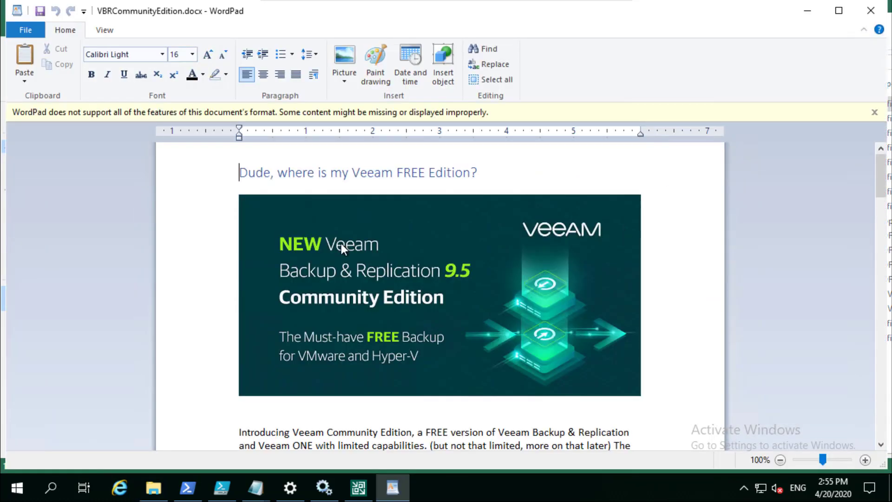
mouse_move(313, 282)
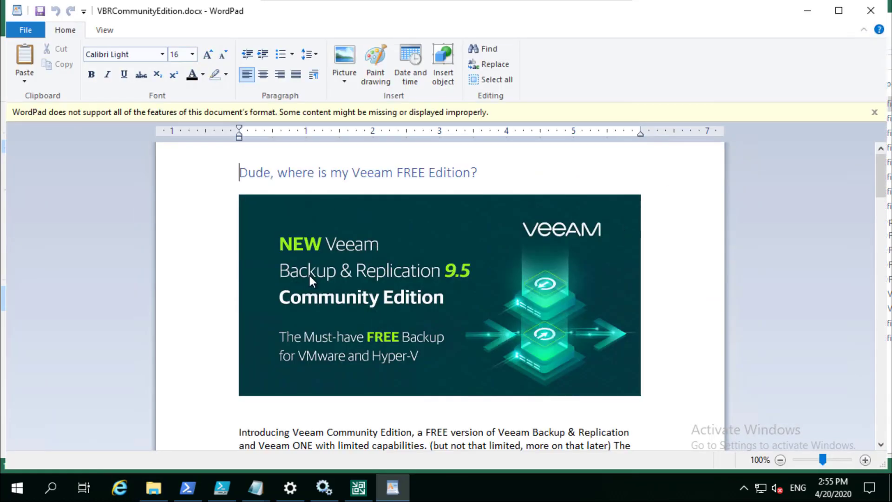
mouse_move(380, 327)
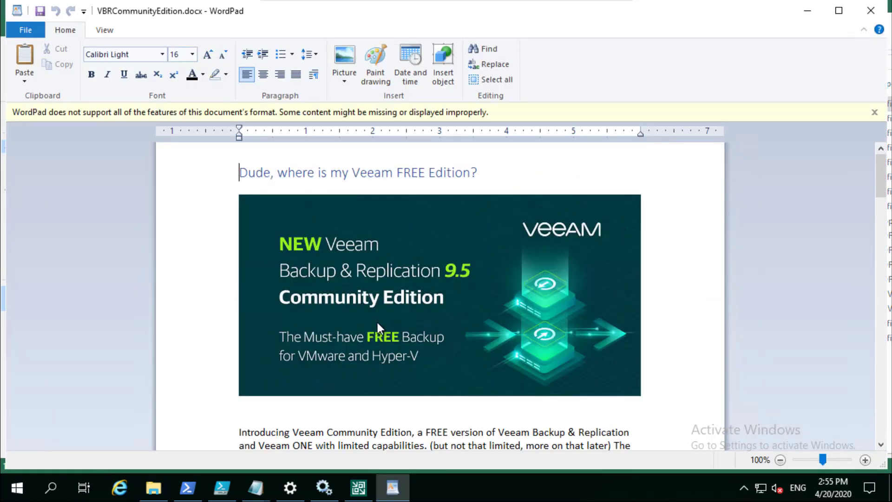
scroll(down, 3)
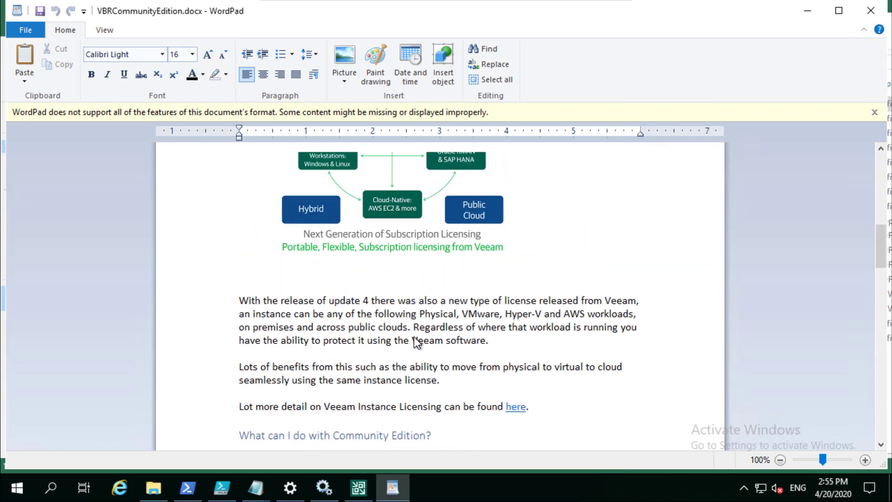